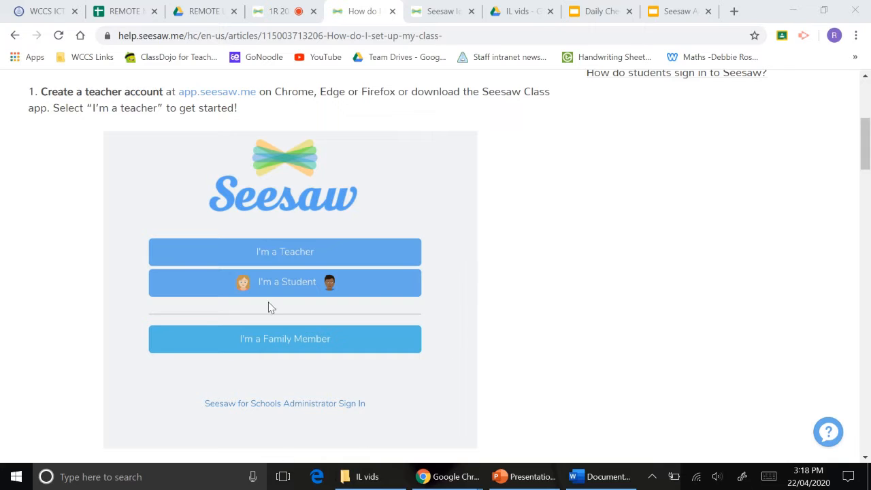
mouse_move(296, 253)
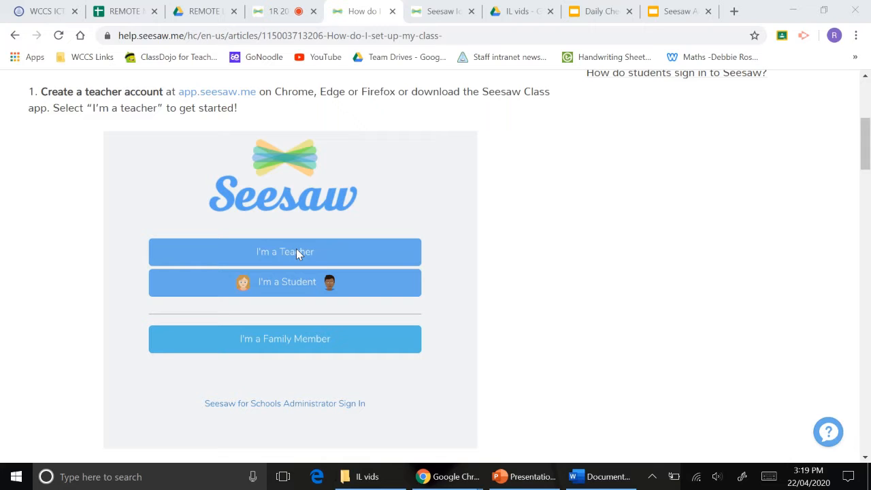
mouse_move(438, 11)
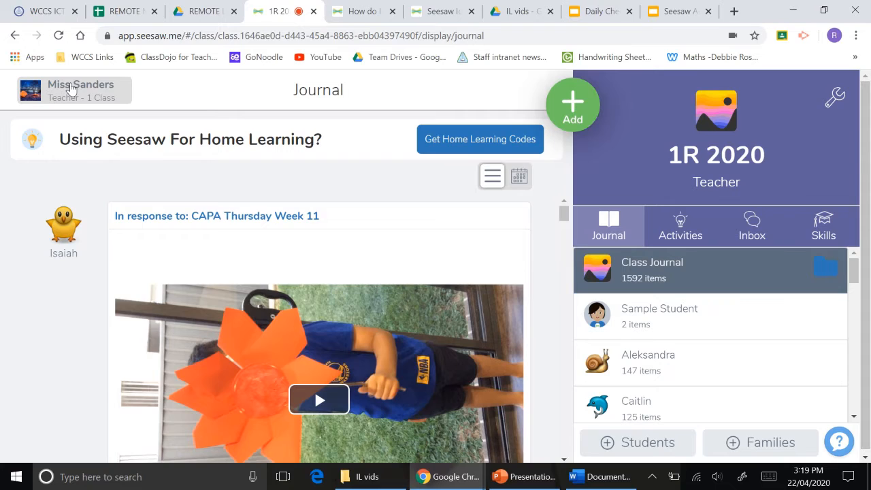
- Start a new class from the class menu and name it 'Test class 2020'
left_click(81, 89)
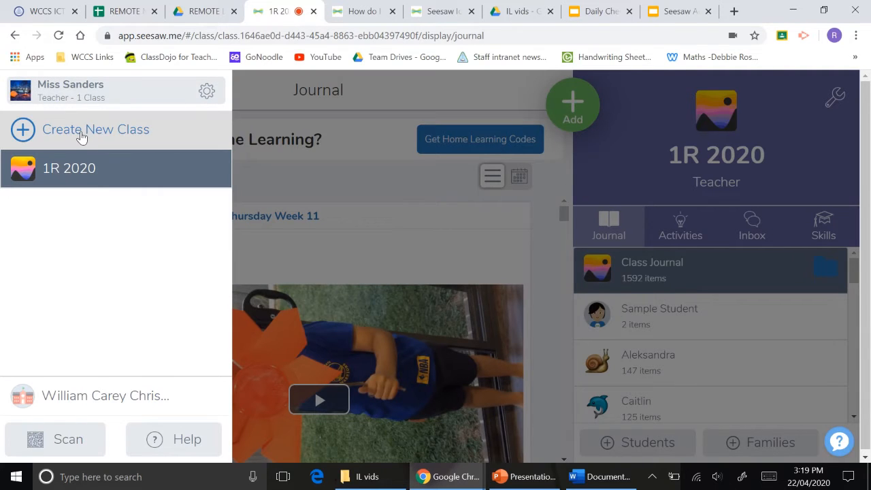
left_click(96, 129)
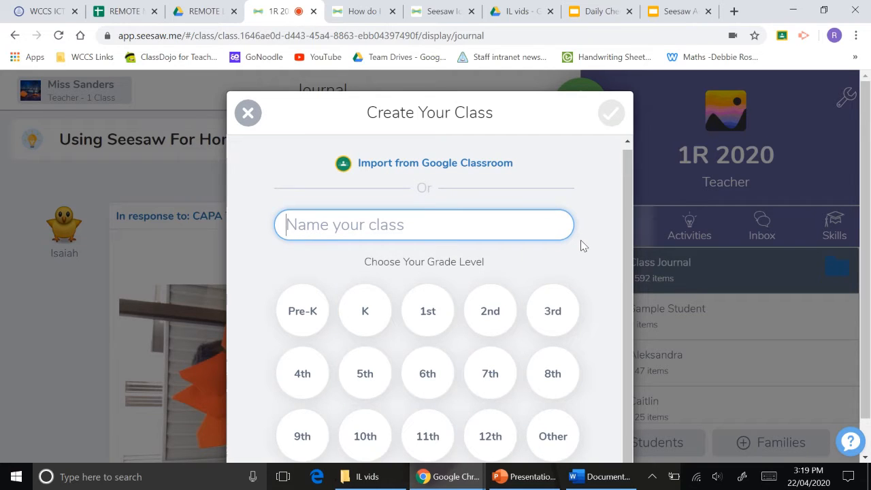
mouse_move(529, 247)
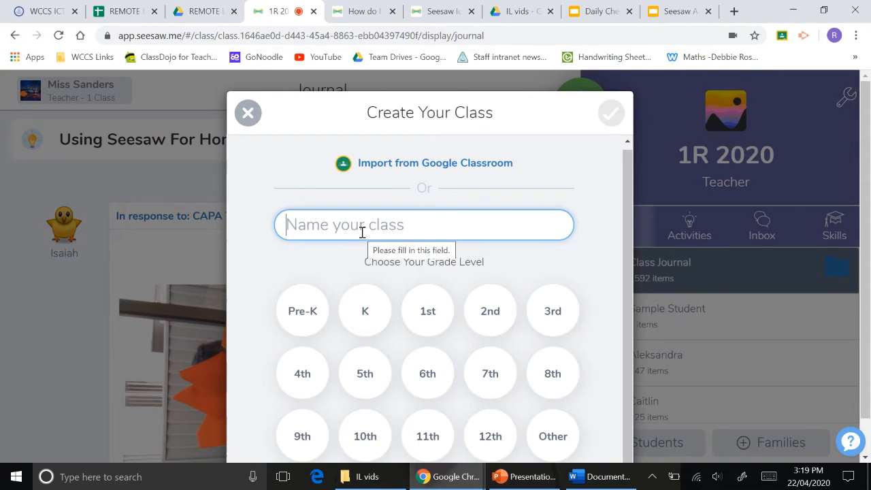
type("Test")
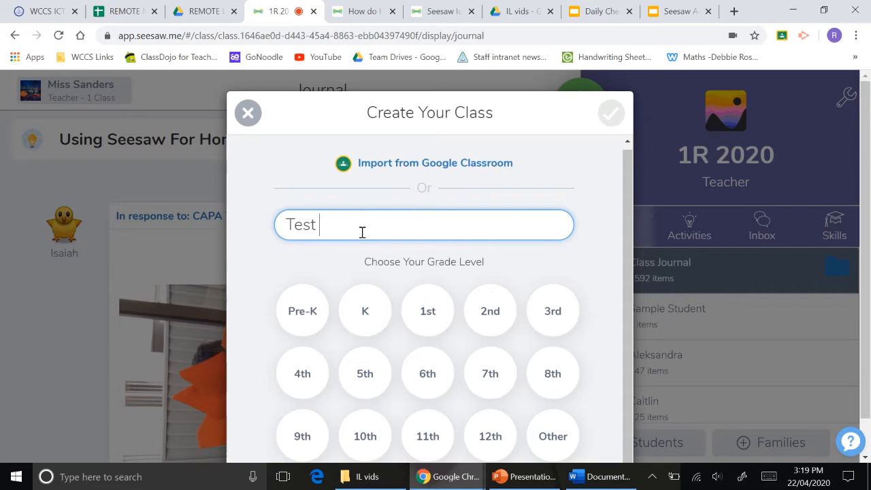
type("class")
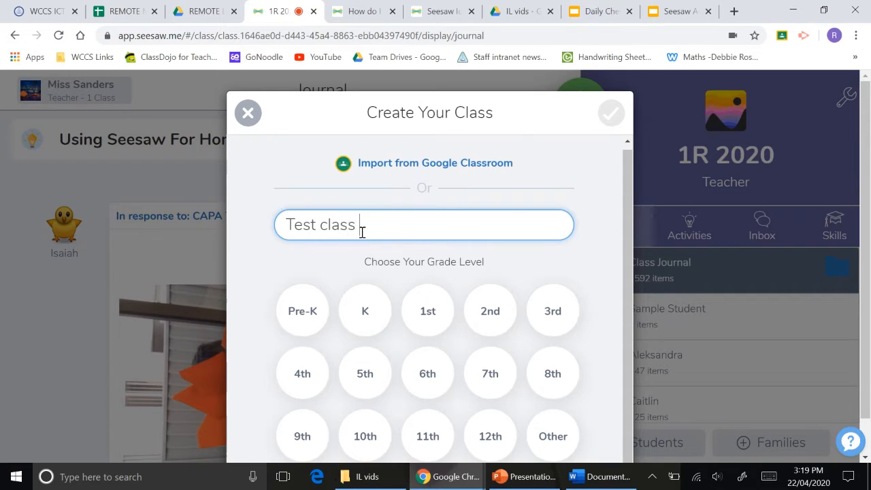
type("2020")
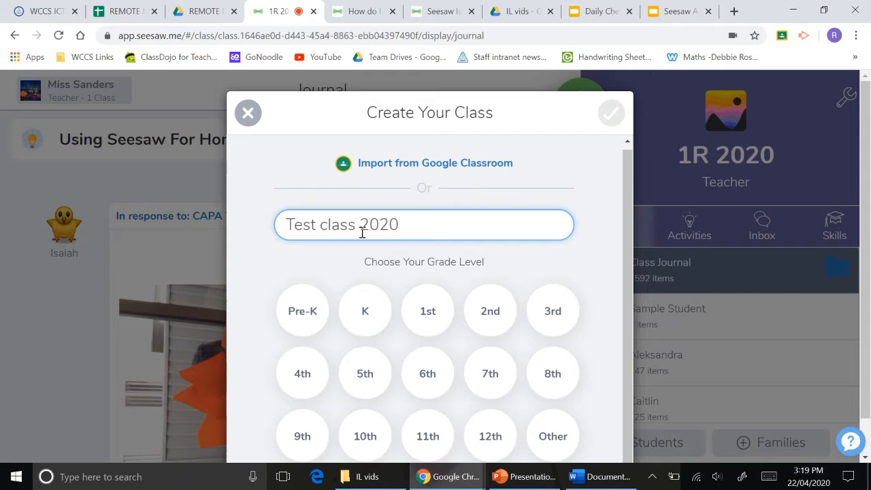
- Set the grade level to 1st after trying 6th, 7th and 8th, and save the class
left_click(428, 373)
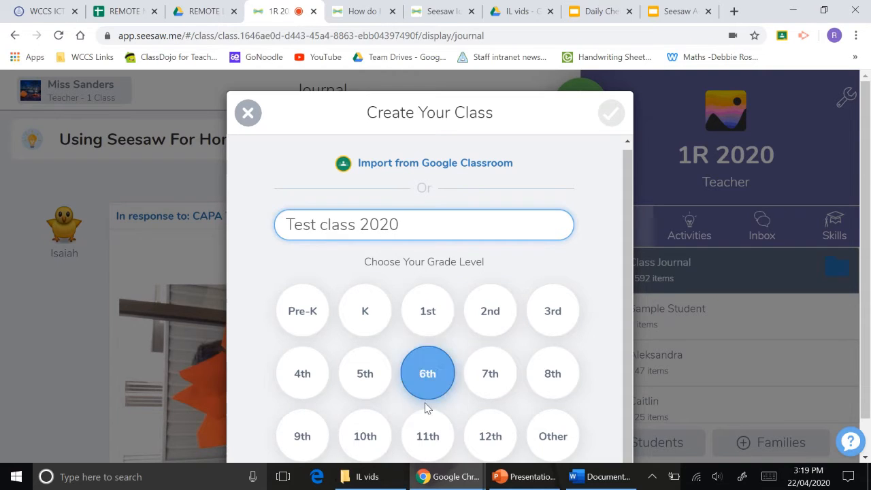
left_click(490, 373)
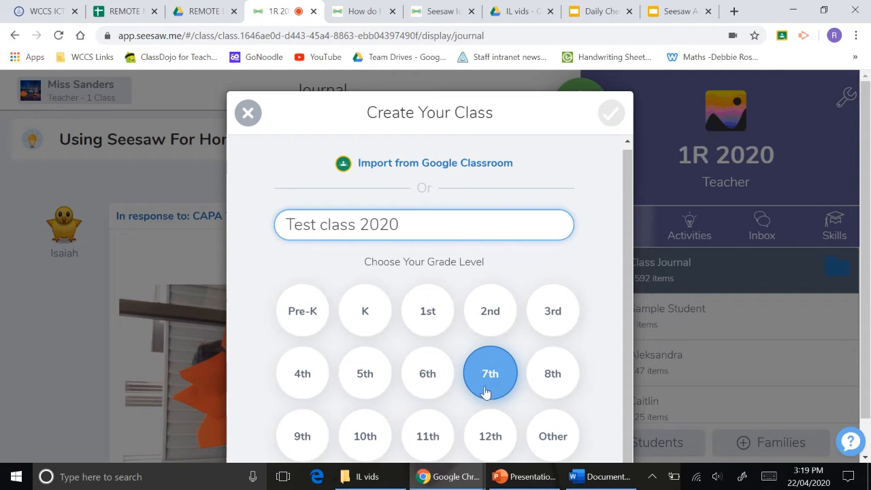
left_click(553, 373)
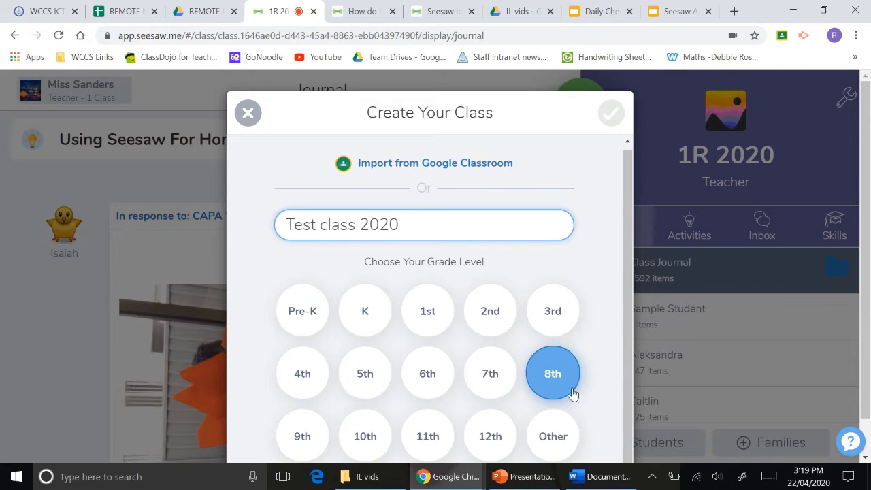
left_click(427, 310)
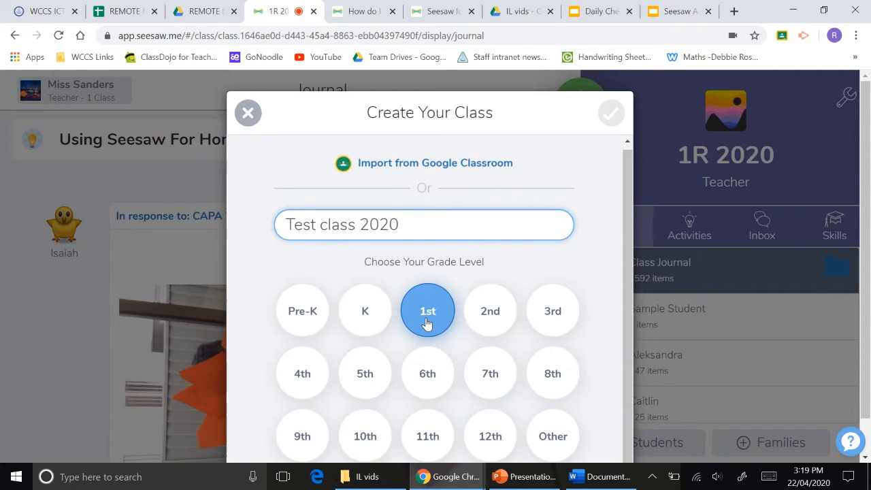
left_click(423, 224)
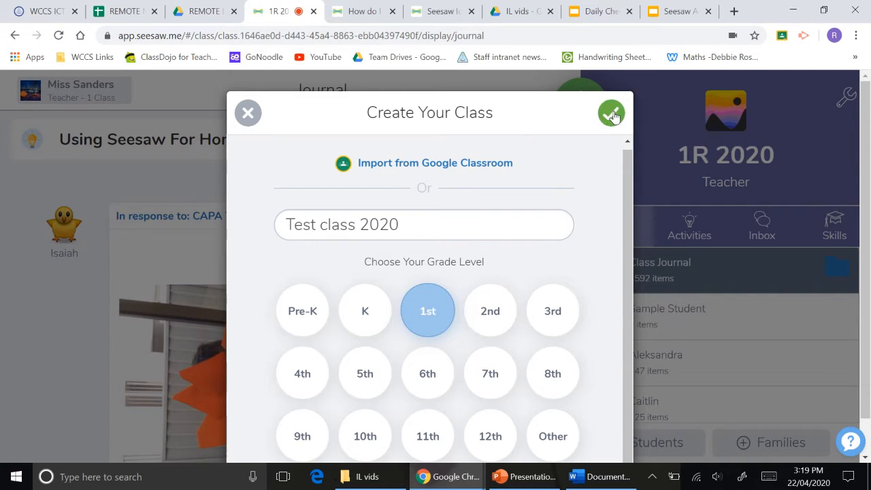
left_click(610, 113)
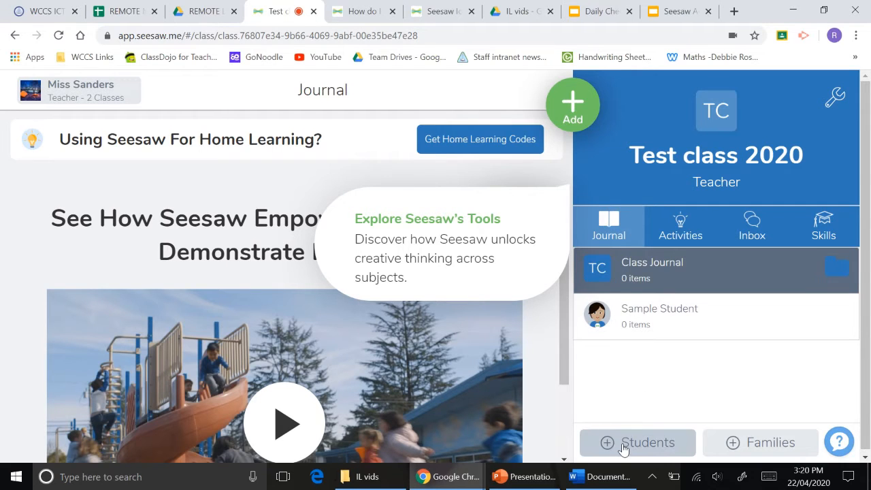
- Begin adding students, declining Google or email sign-in for them
left_click(637, 442)
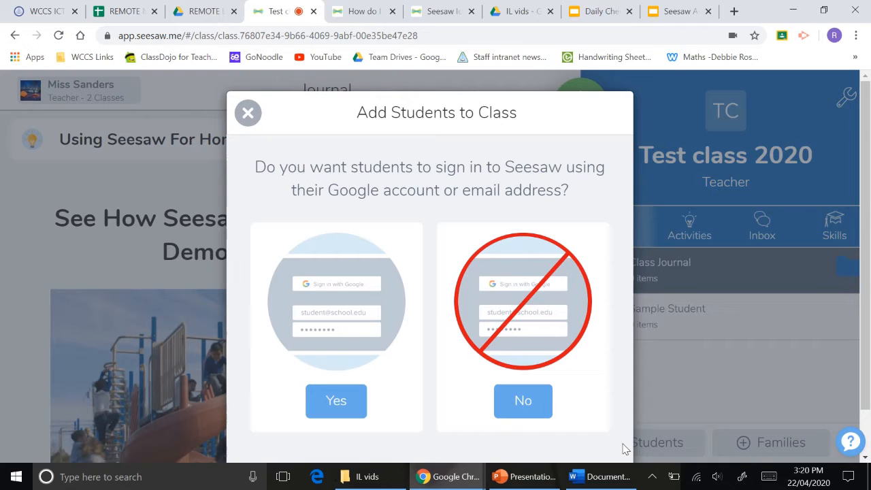
mouse_move(576, 211)
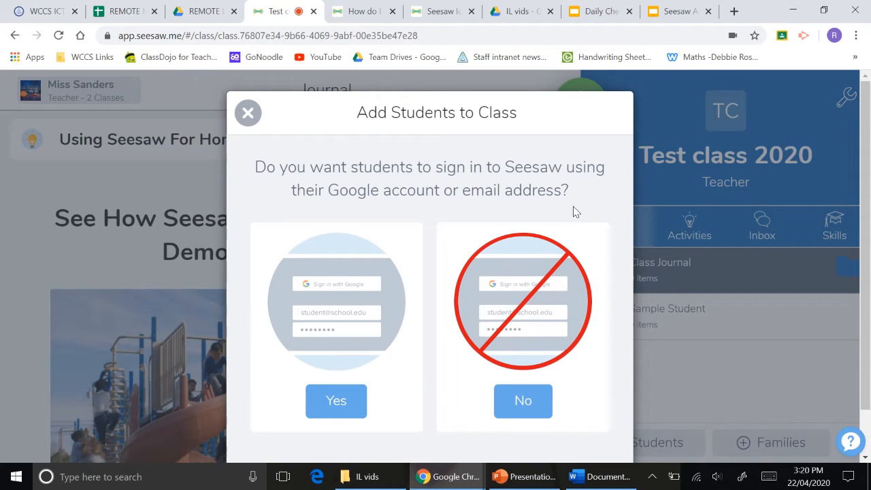
mouse_move(435, 239)
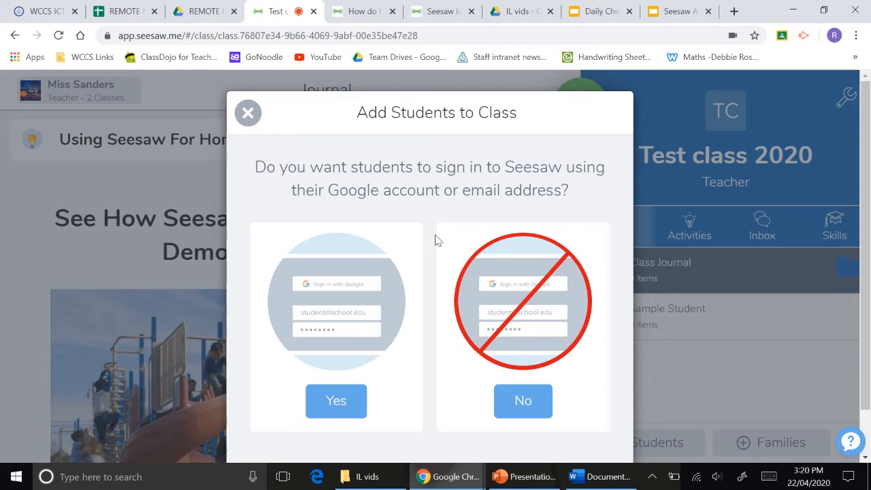
mouse_move(430, 291)
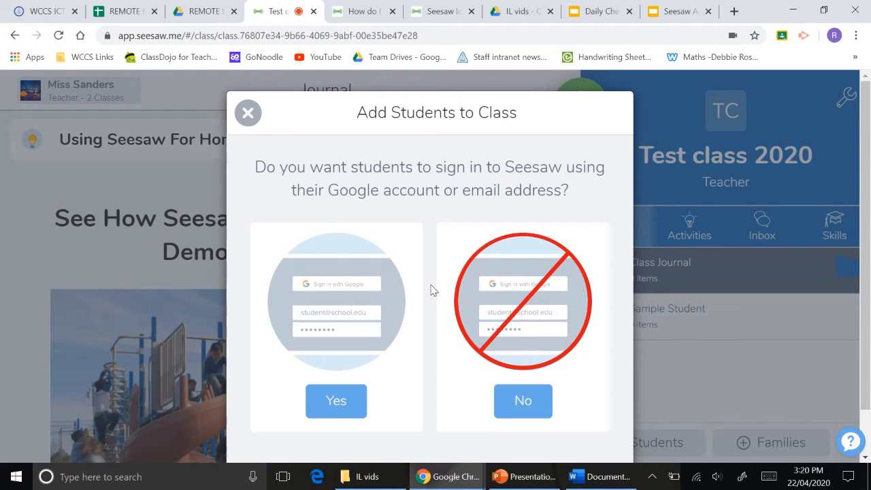
mouse_move(347, 430)
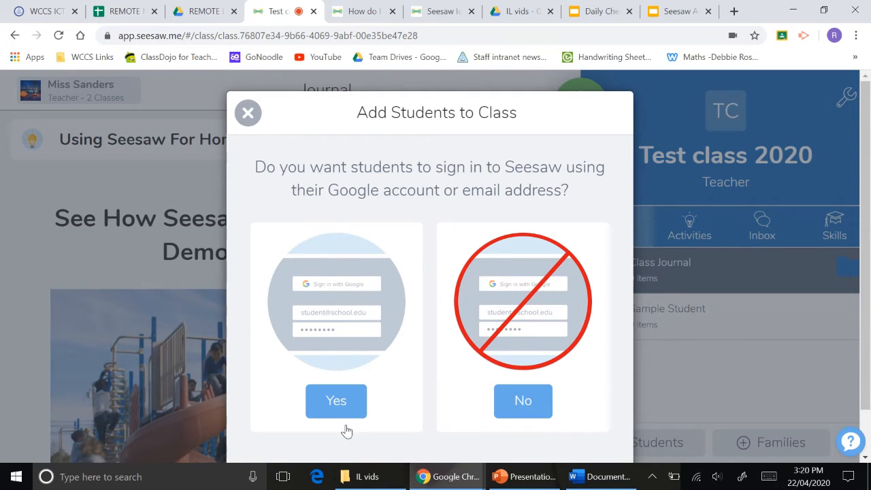
mouse_move(457, 414)
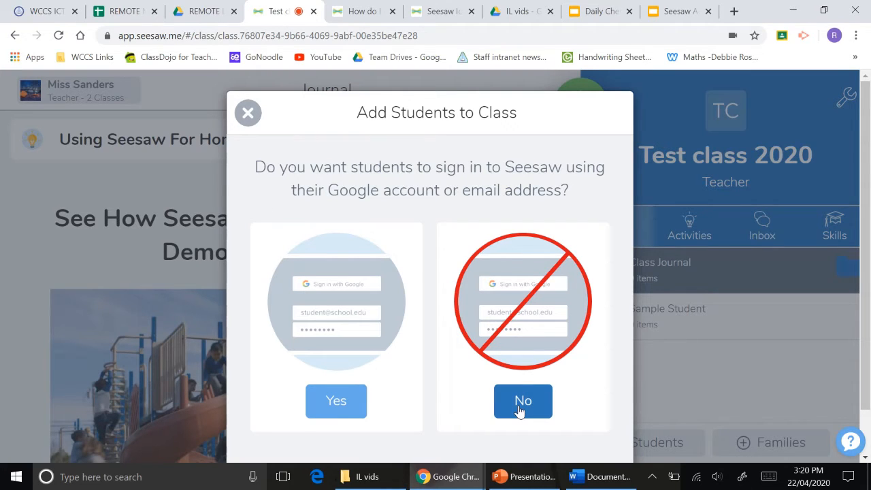
left_click(522, 400)
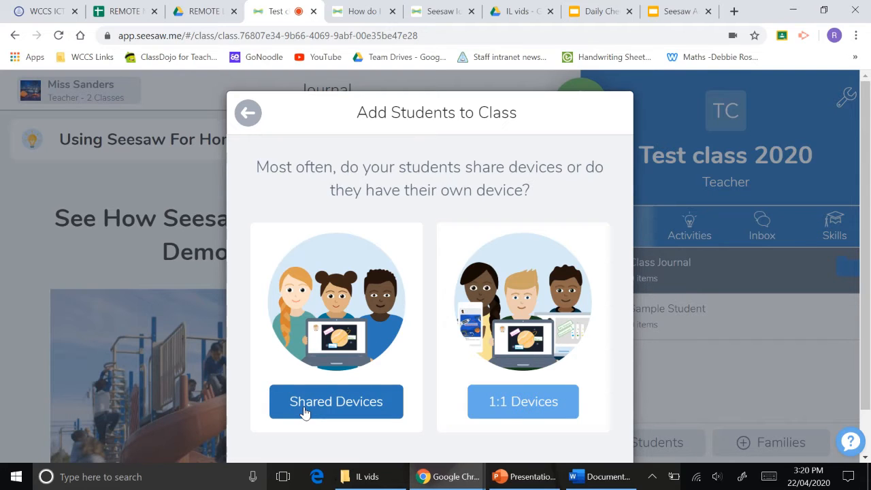
- Mark devices as shared, paste names Student 1–6, remove extra name Rachael, and convert to individual entries
left_click(334, 402)
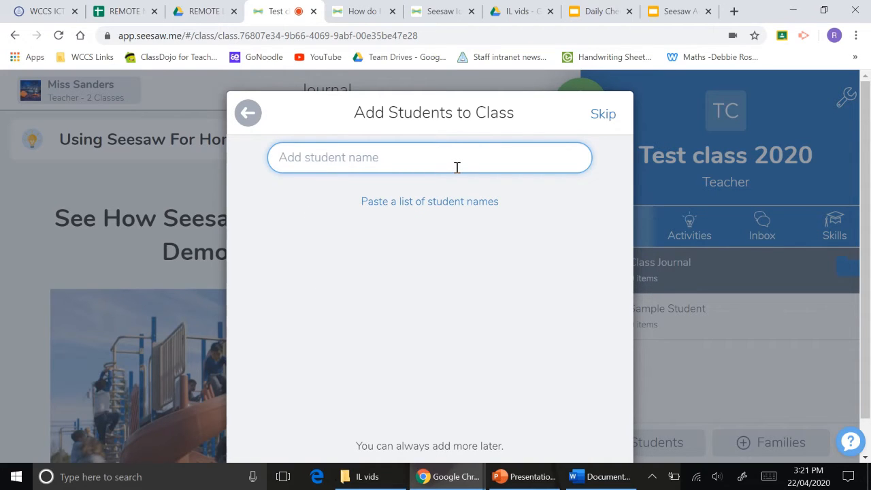
mouse_move(430, 201)
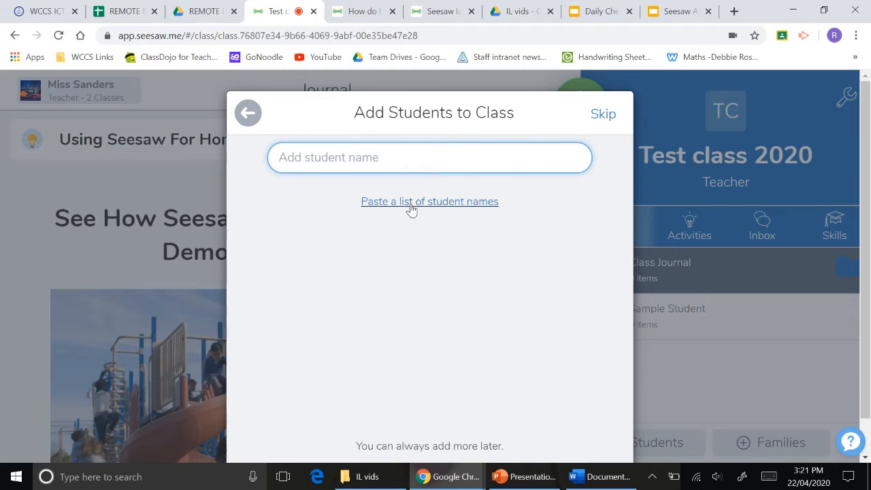
left_click(430, 201)
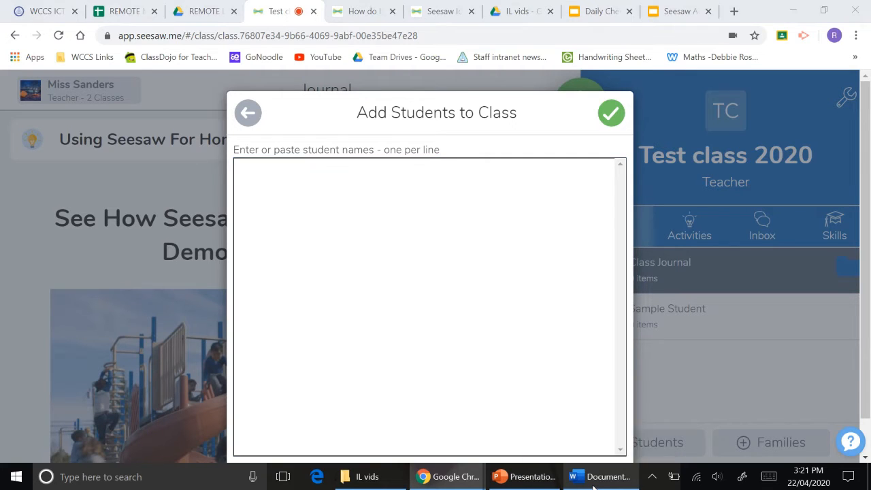
left_click(601, 476)
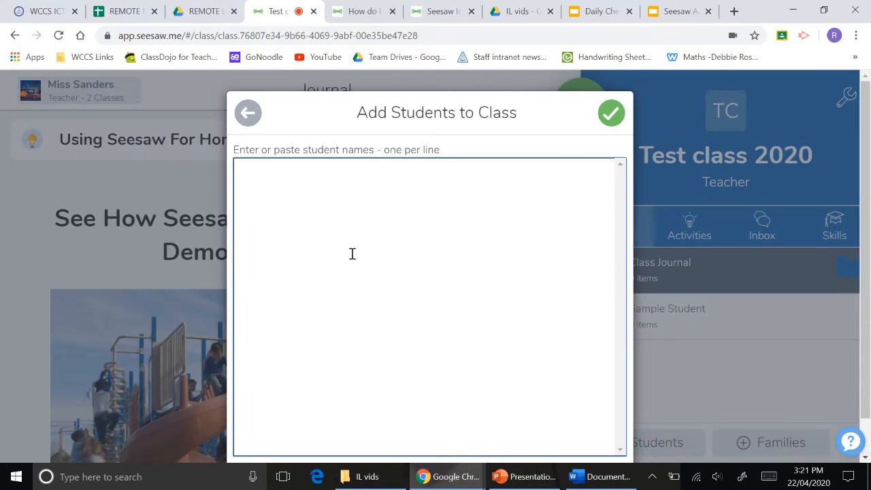
type("Student 1")
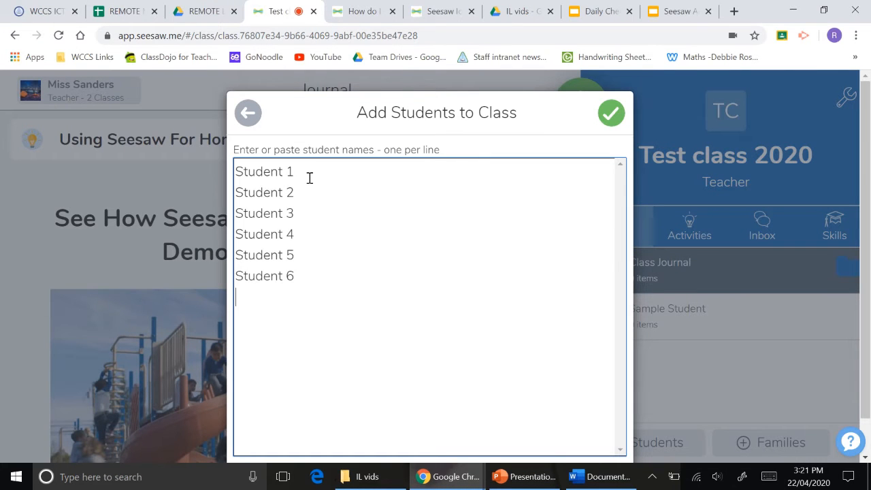
mouse_move(294, 265)
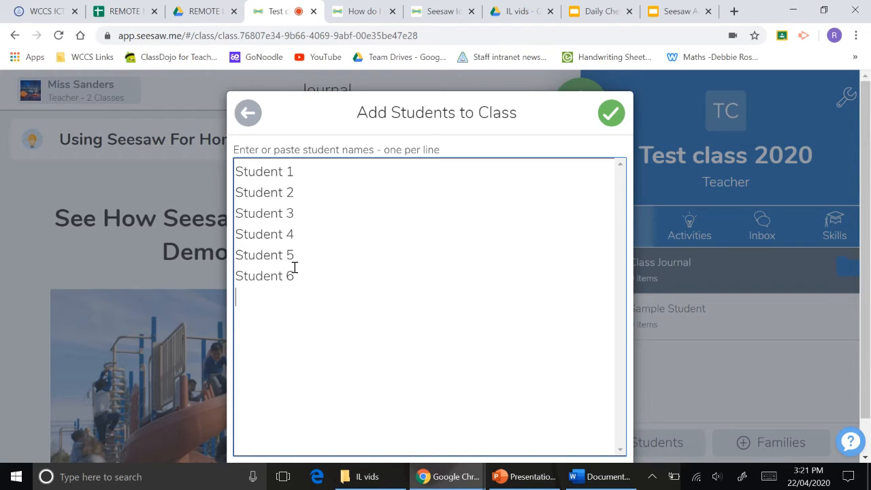
type("Rachael S")
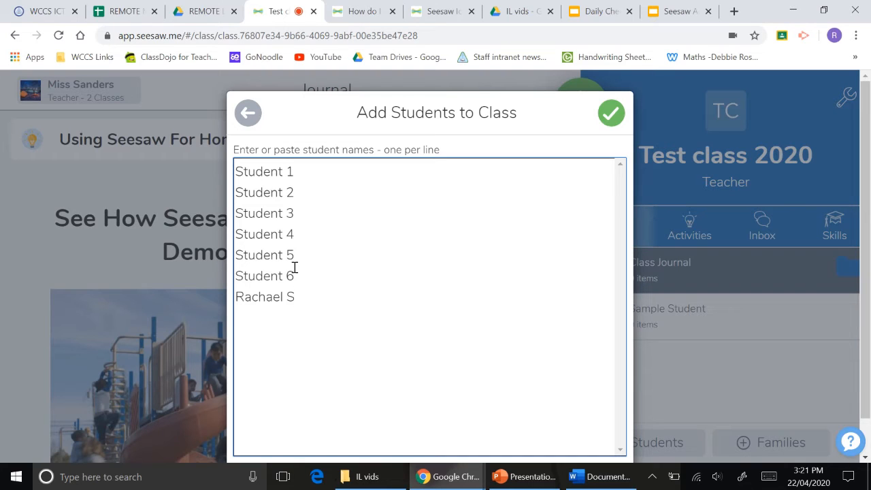
key("Backspace")
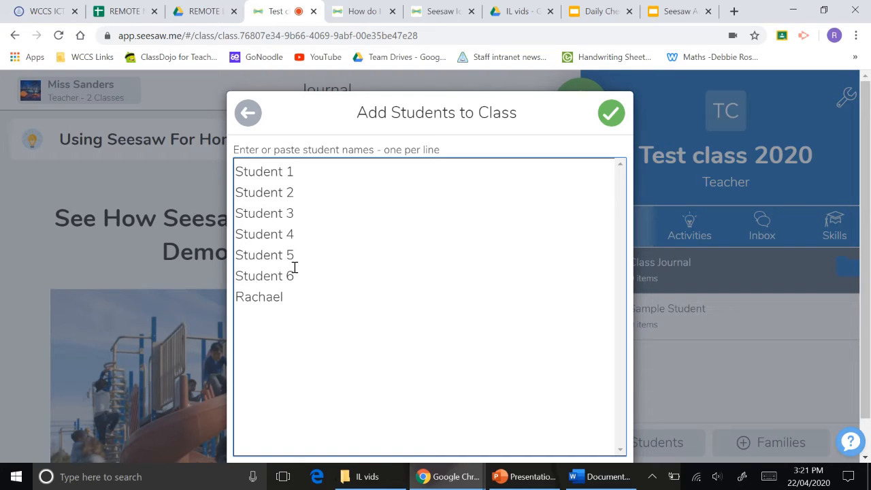
key("Backspace")
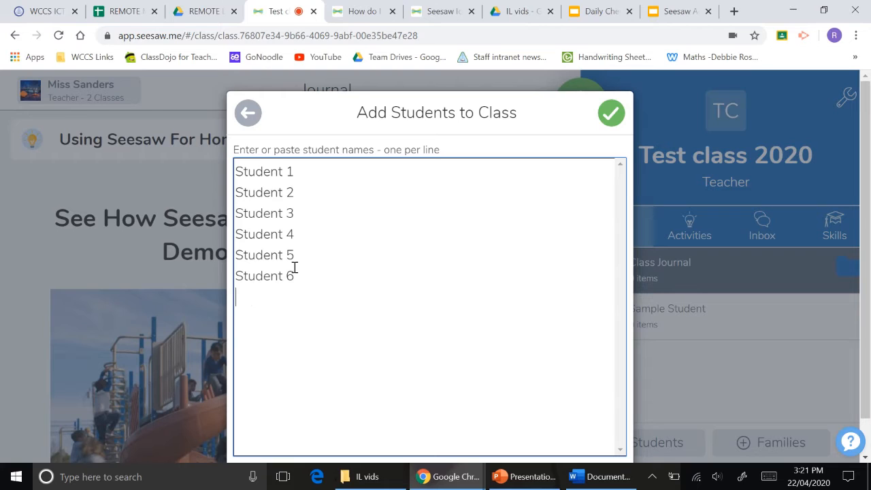
left_click(610, 112)
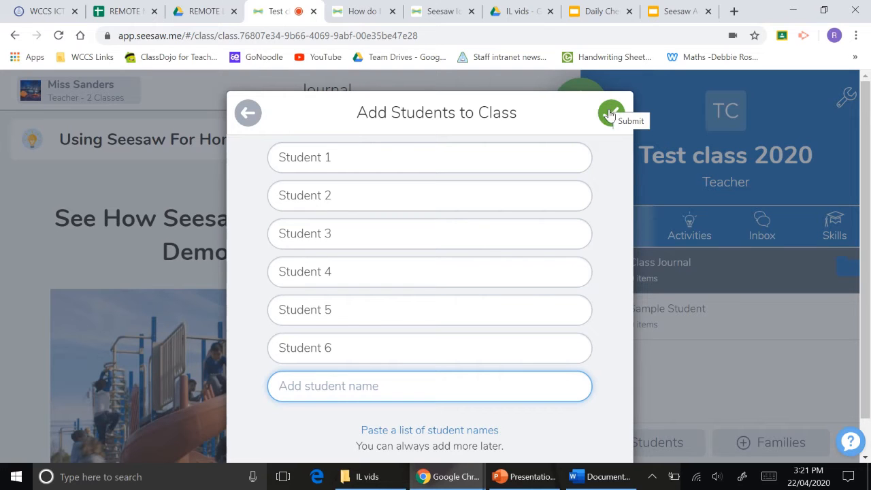
- Submit the six students and view the class QR code and text sign-in code
left_click(611, 111)
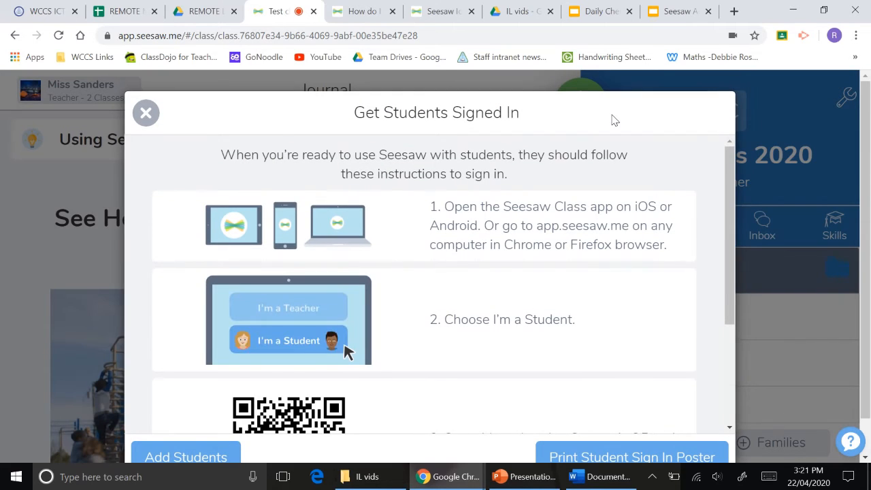
mouse_move(421, 262)
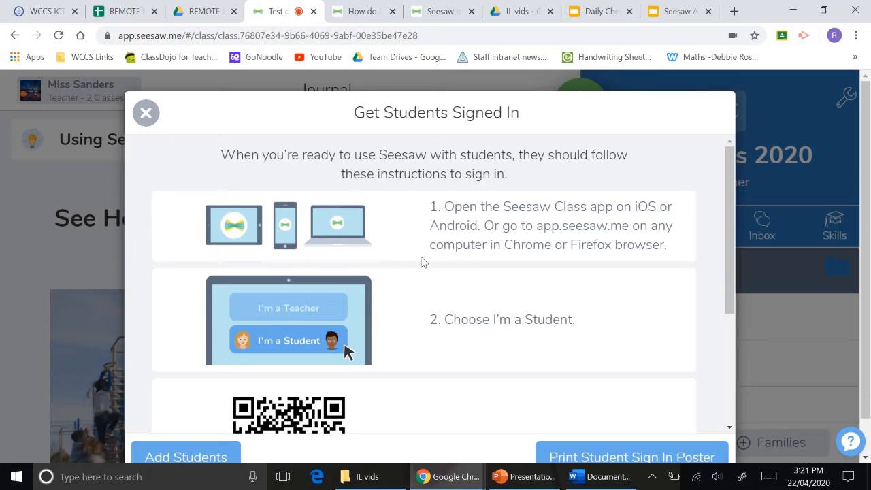
mouse_move(415, 147)
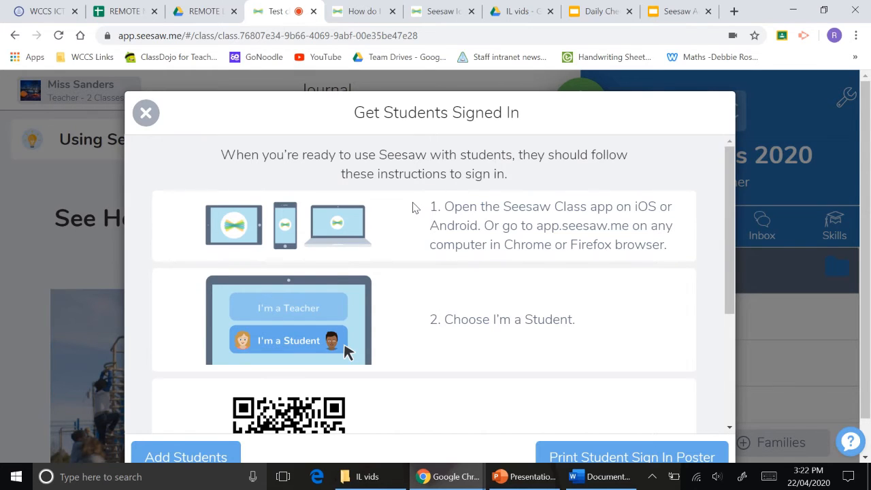
scroll("down", 3)
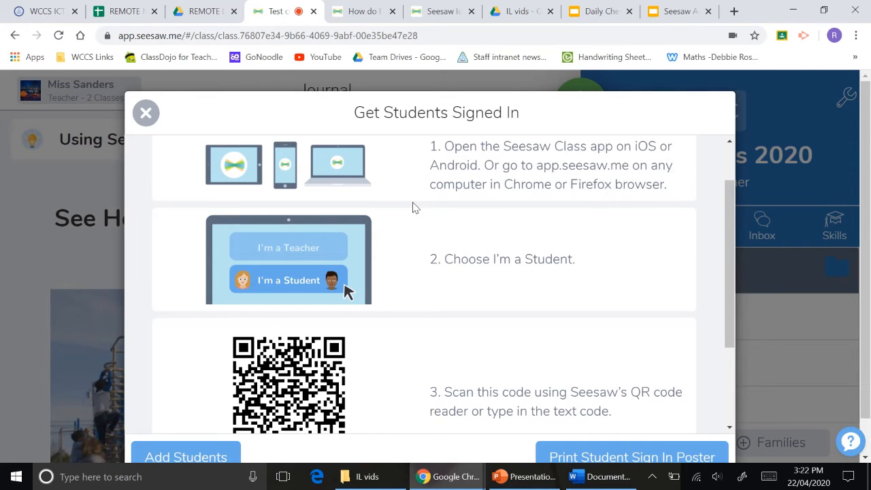
scroll("down", 3)
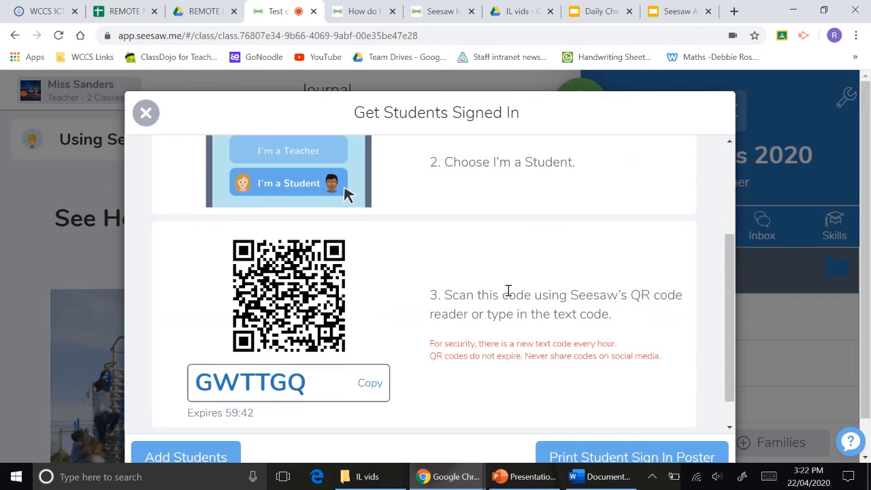
mouse_move(594, 427)
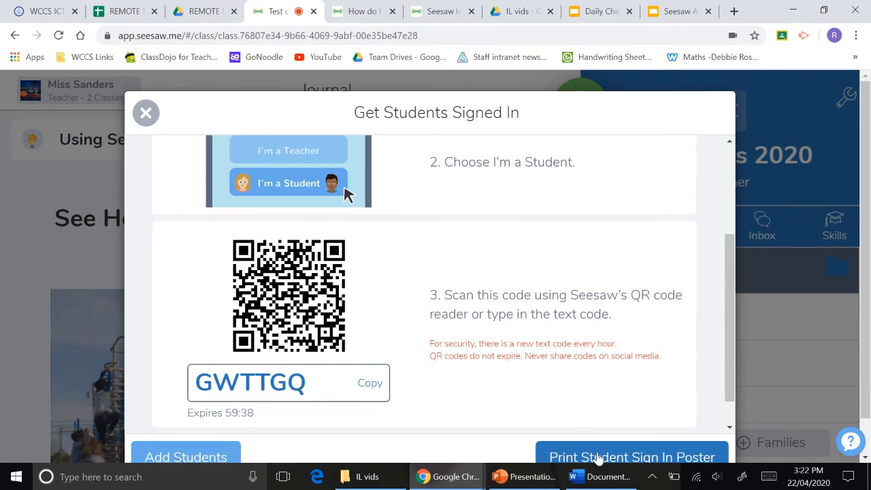
- Open the printable student sign-in poster PDF and scroll through its instructions and QR pages
left_click(631, 458)
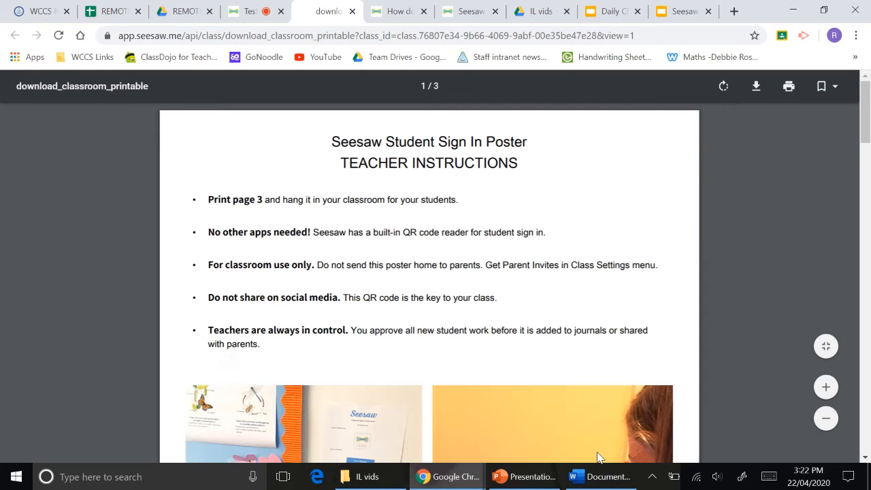
mouse_move(489, 297)
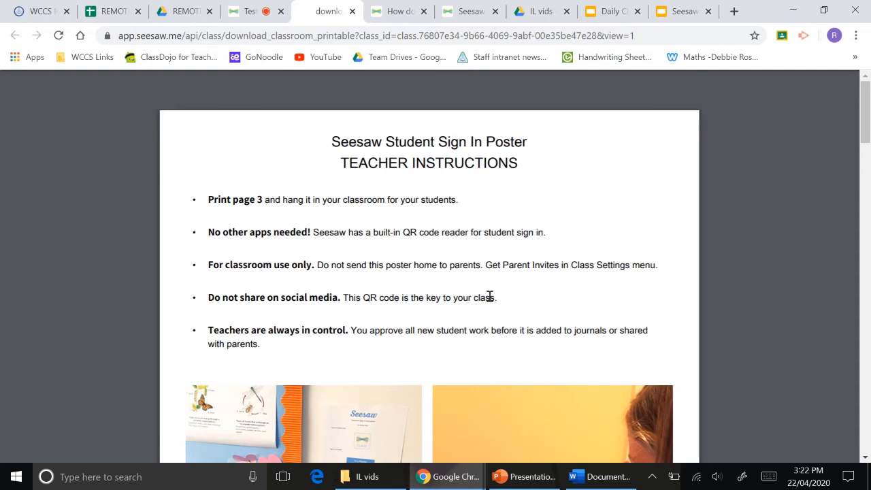
scroll("down", 3)
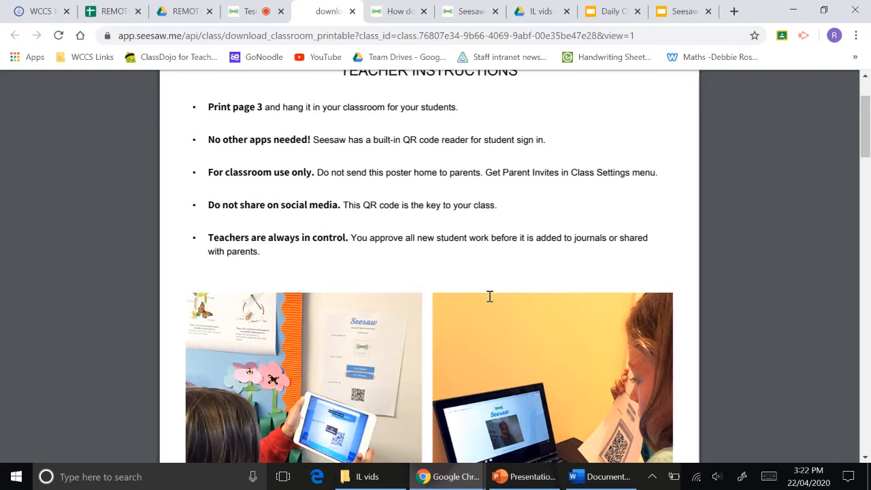
scroll("down", 3)
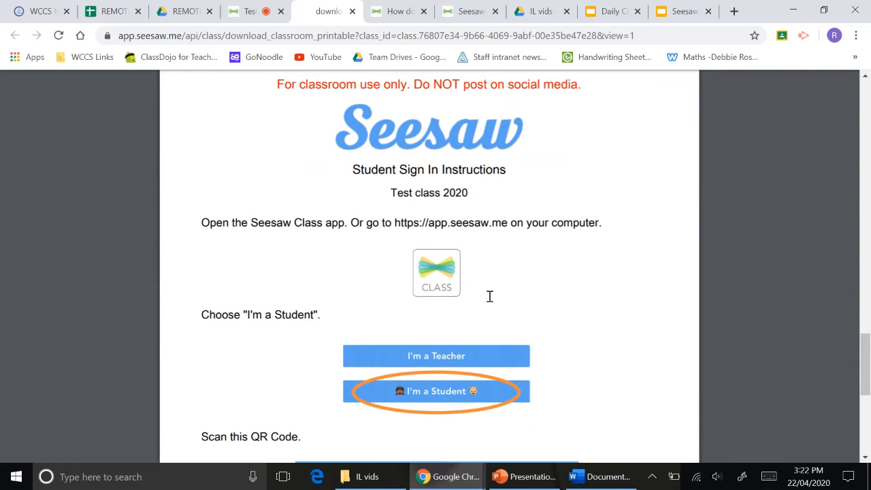
mouse_move(433, 319)
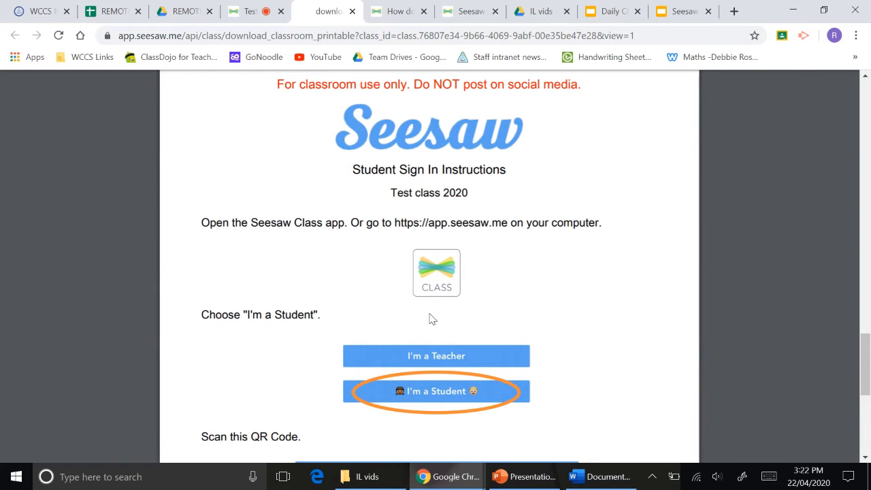
mouse_move(550, 356)
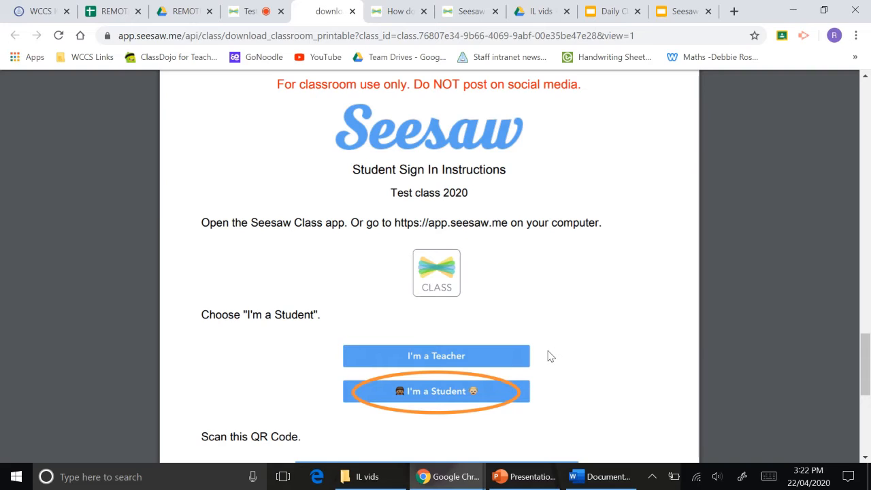
mouse_move(610, 315)
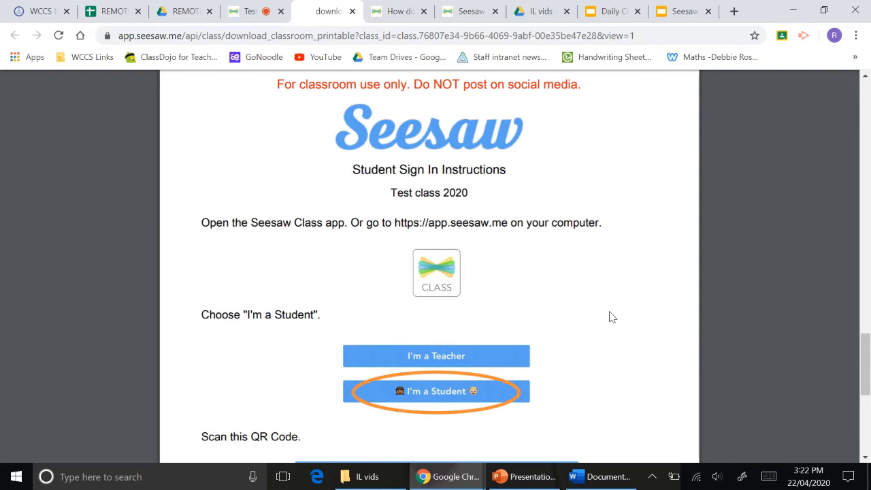
mouse_move(425, 231)
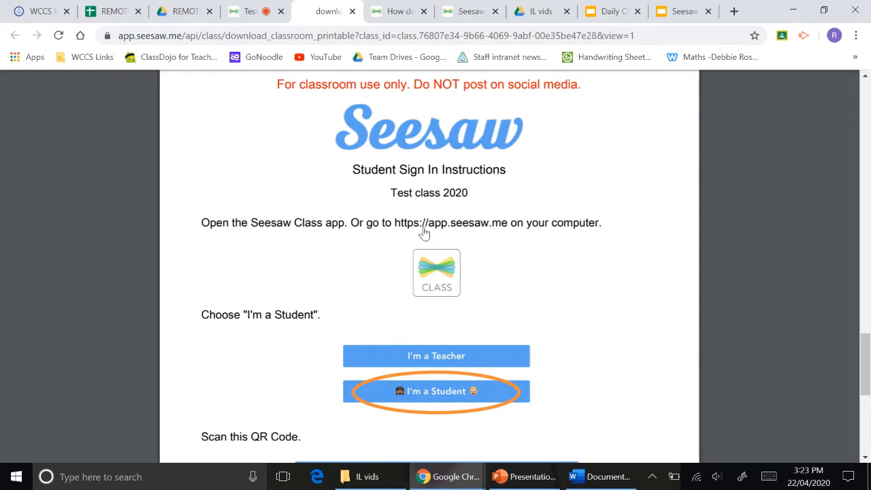
mouse_move(462, 264)
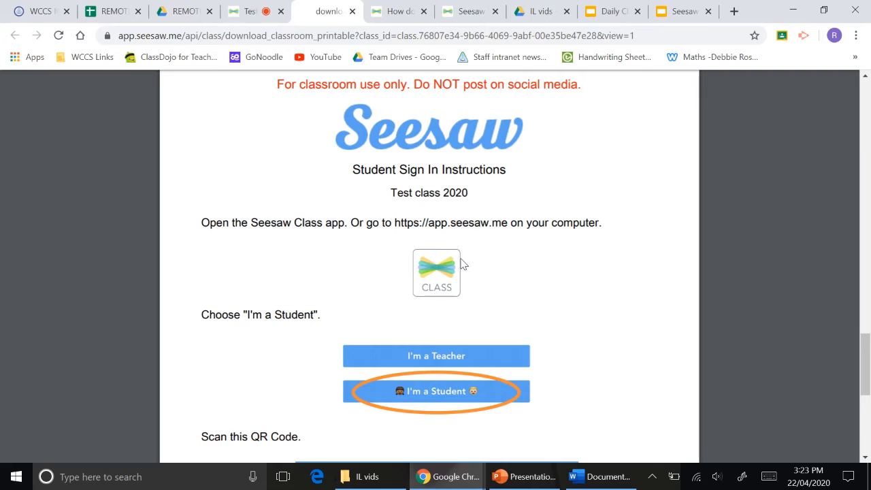
mouse_move(400, 242)
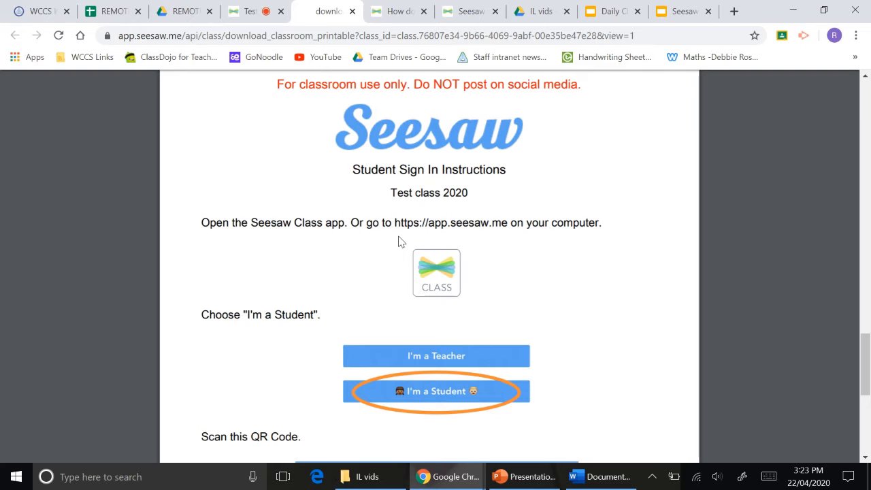
scroll("down", 3)
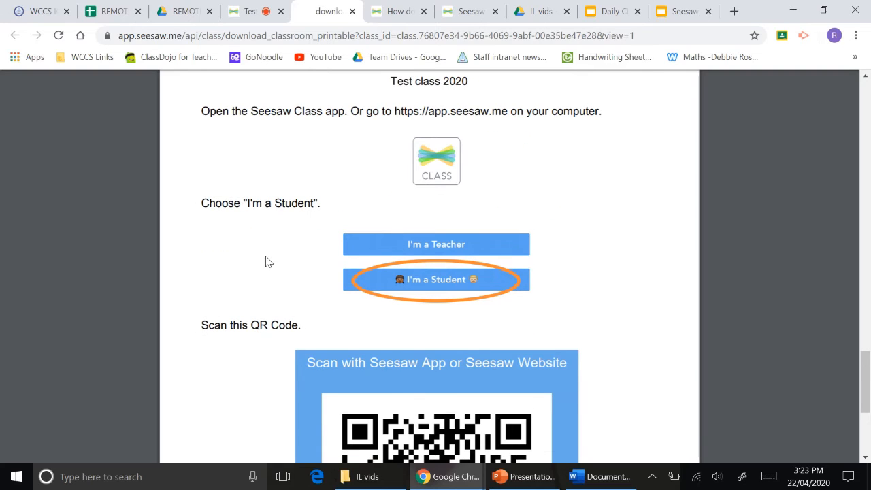
scroll("down", 3)
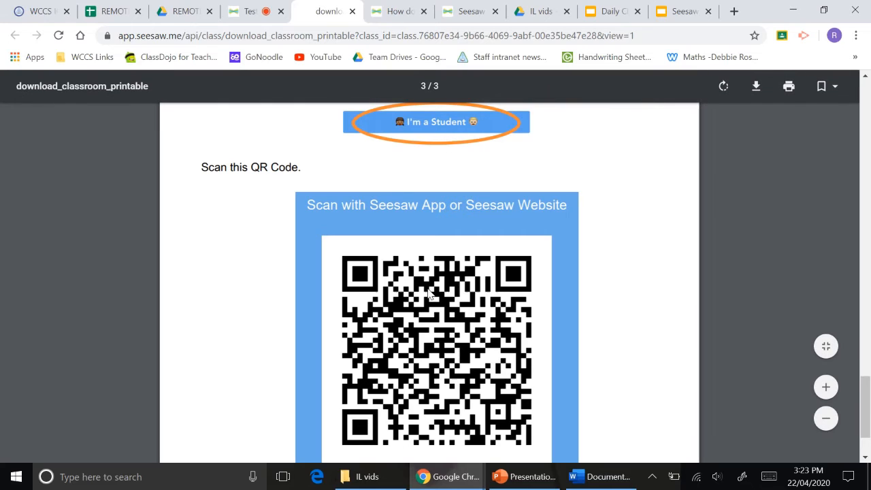
mouse_move(429, 354)
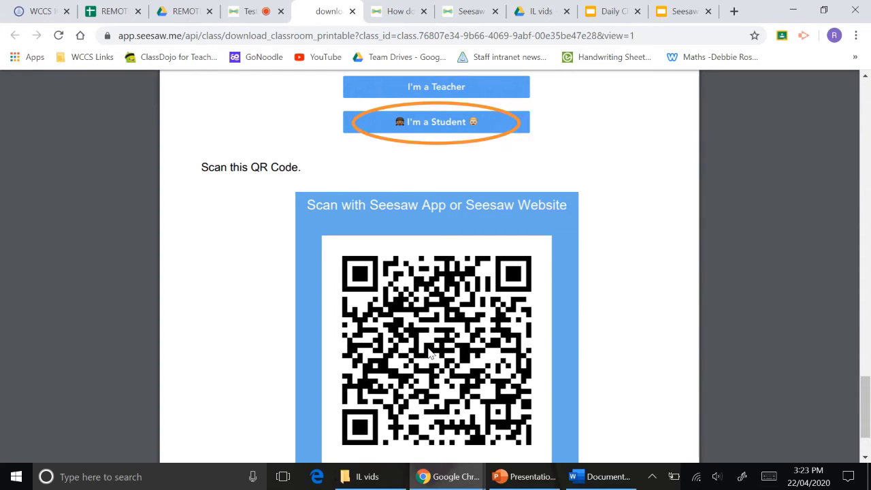
scroll("down", 3)
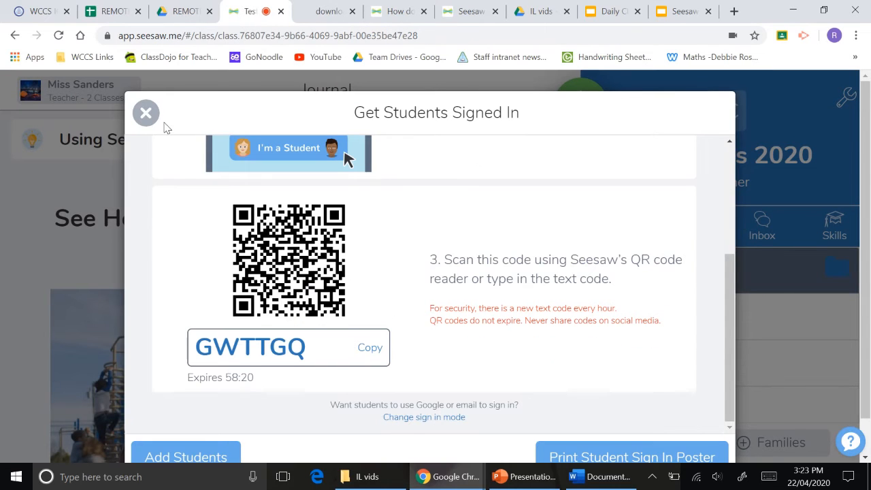
left_click(146, 112)
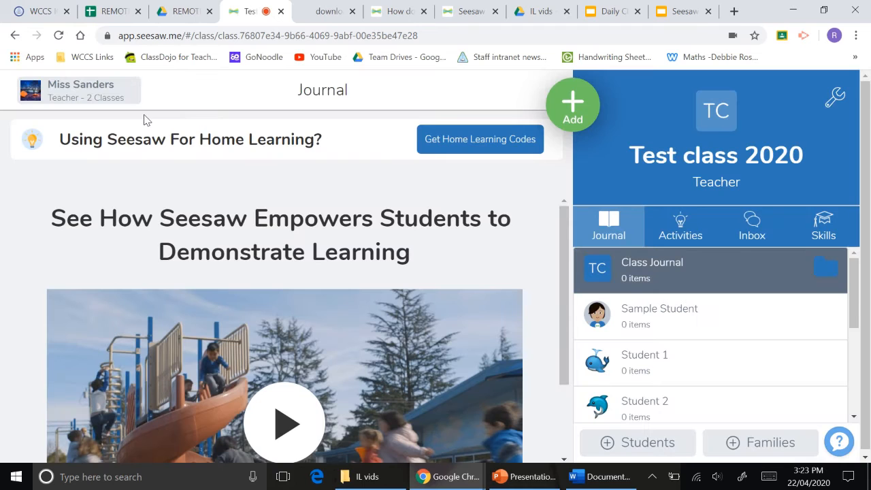
mouse_move(528, 266)
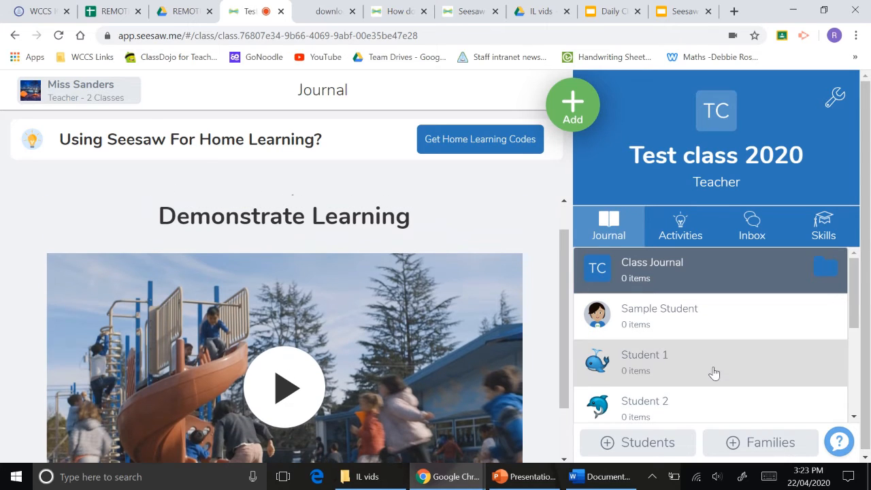
scroll("down", 3)
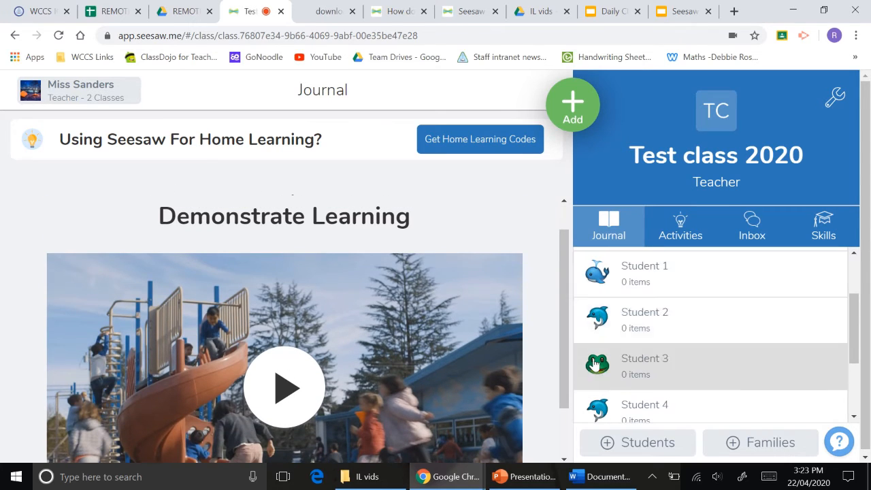
scroll("down", 3)
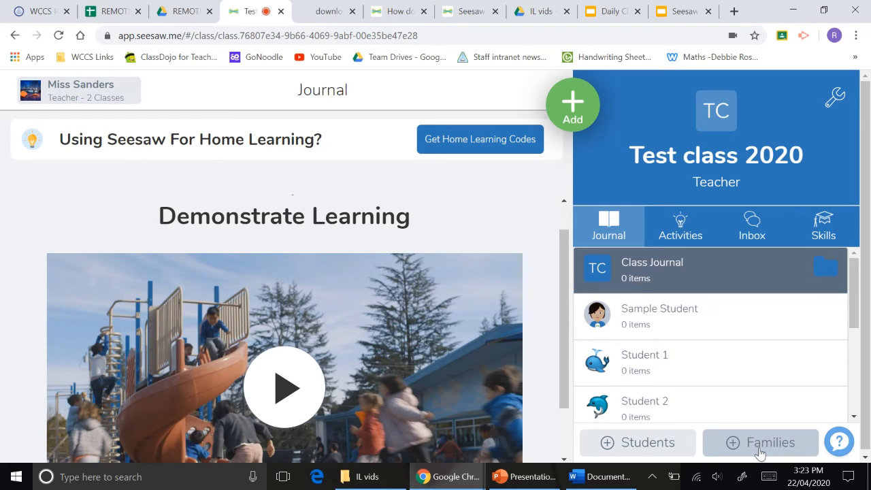
- Turn on family access from the Families tab to reach the invite-families page
left_click(759, 442)
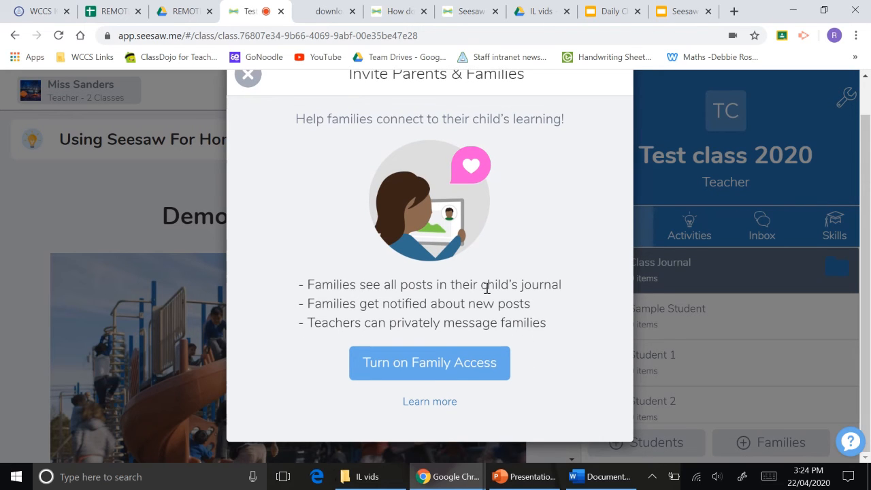
left_click(430, 362)
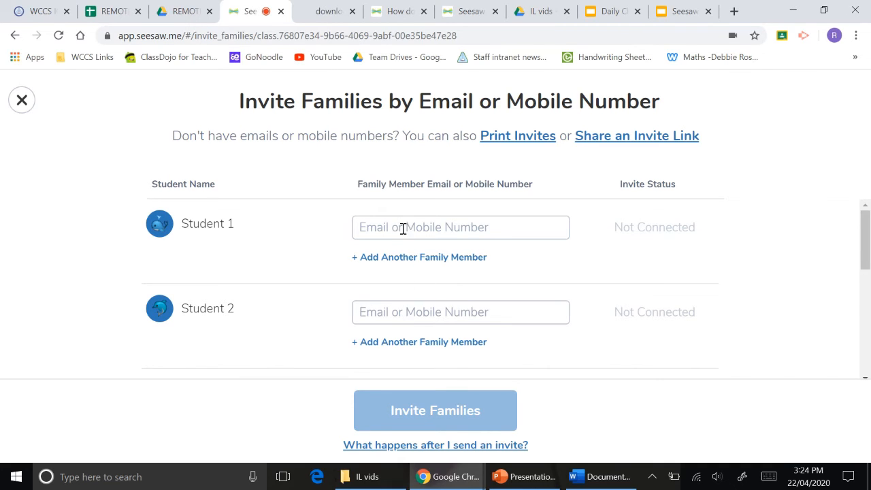
mouse_move(521, 230)
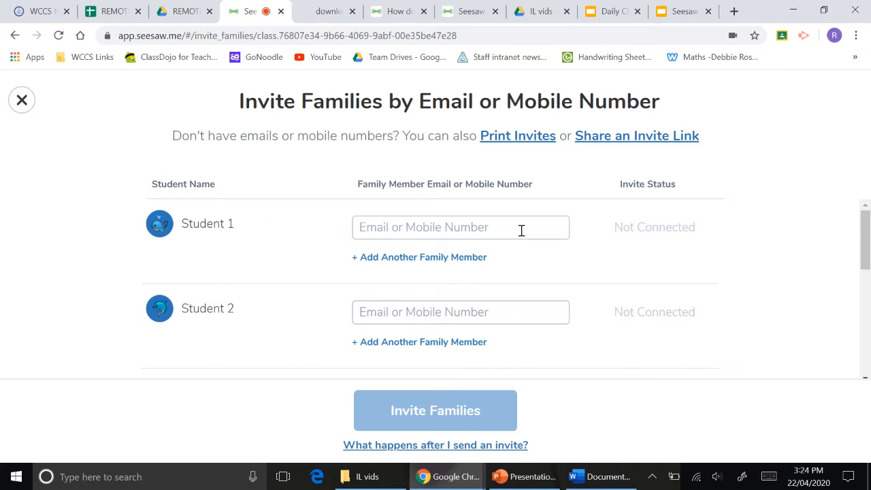
mouse_move(372, 152)
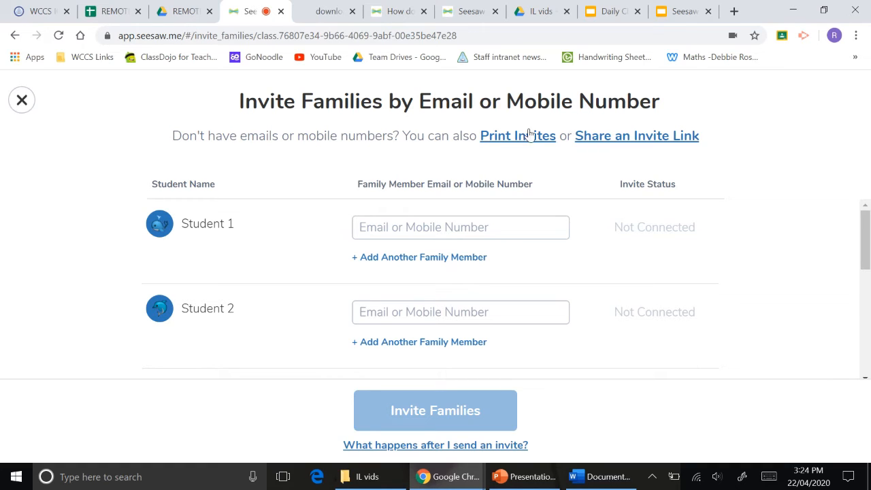
mouse_move(683, 128)
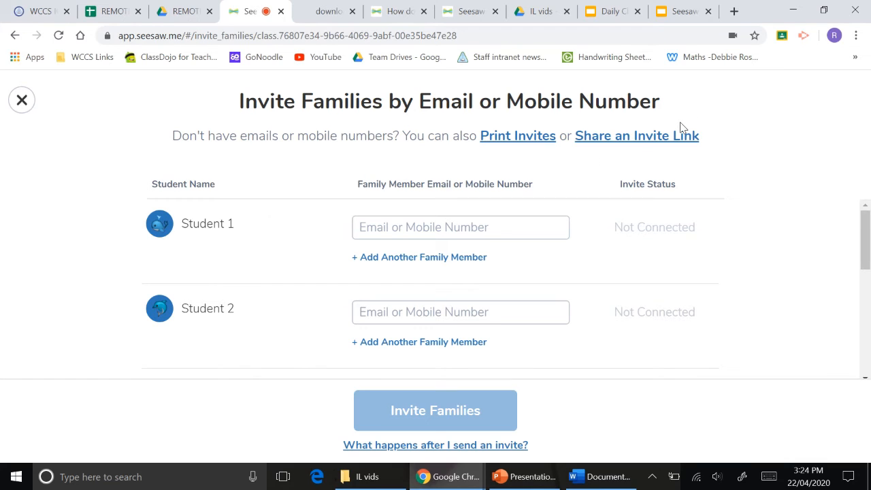
mouse_move(517, 138)
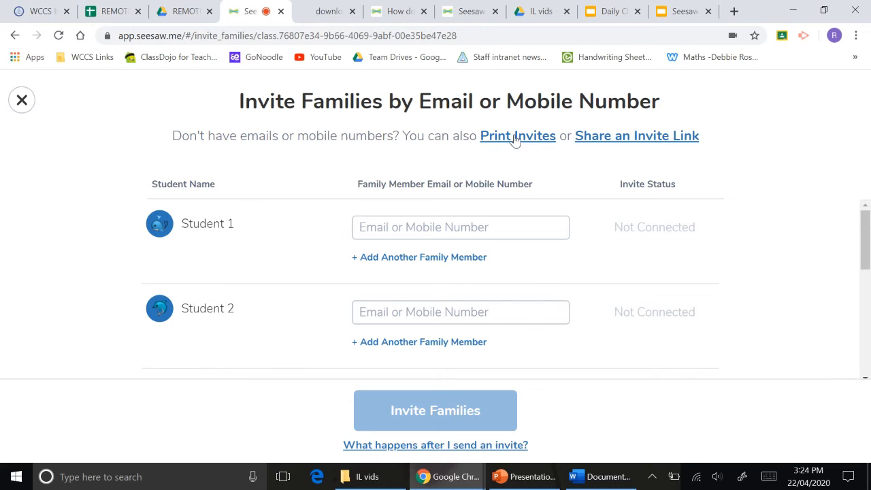
- Generate English paper invites and review the Student 1 and Student 2 letters with QR codes
left_click(517, 136)
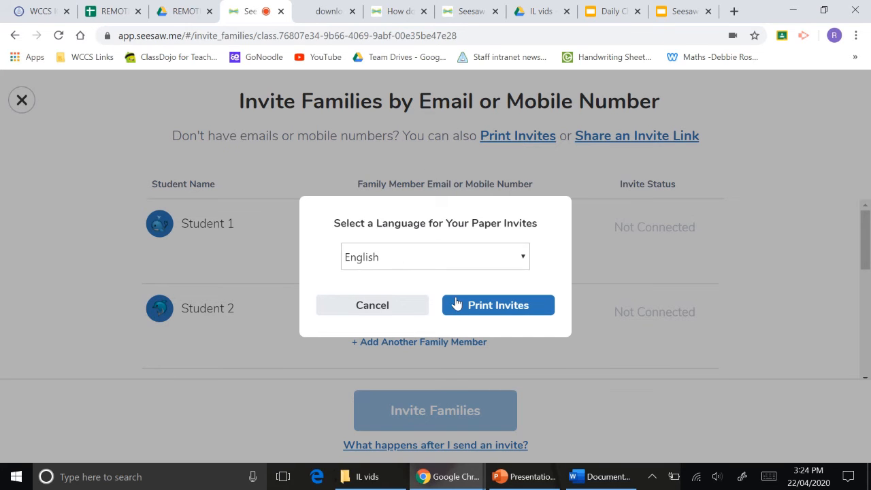
left_click(498, 305)
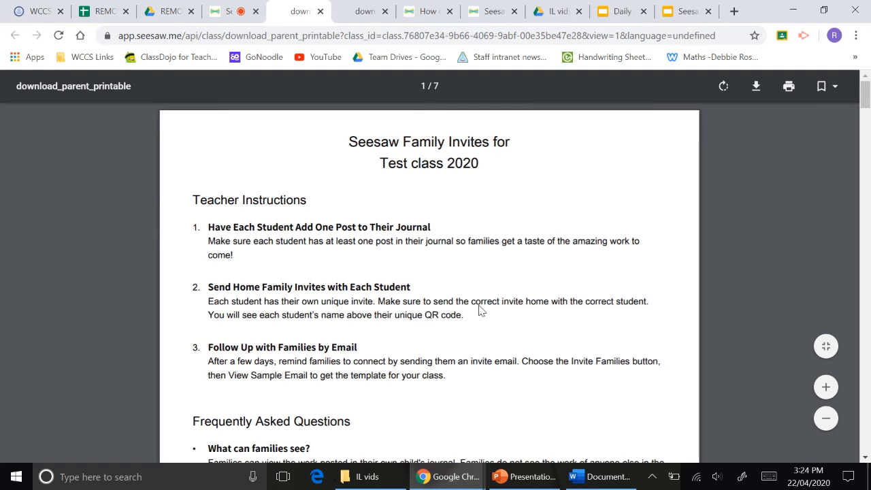
mouse_move(324, 198)
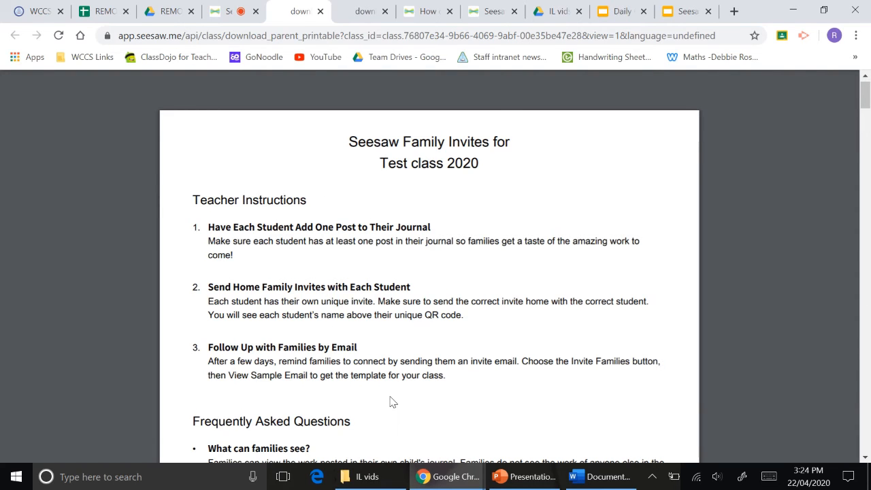
scroll("down", 3)
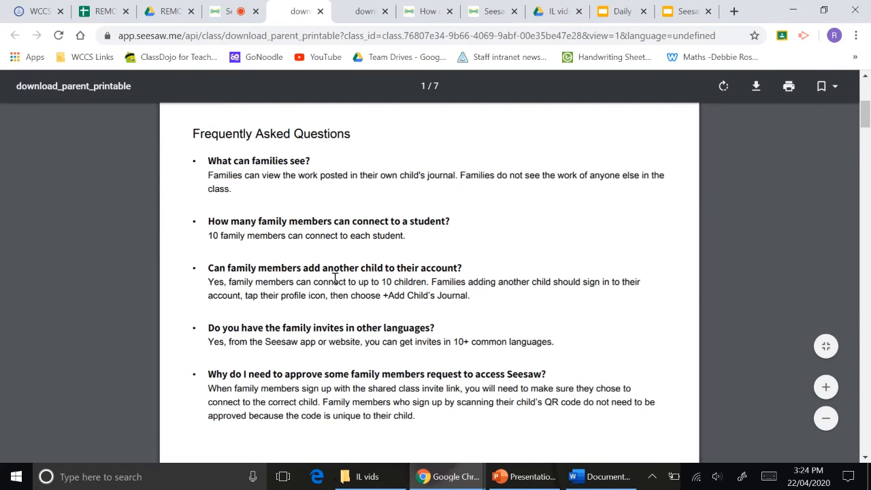
scroll("down", 3)
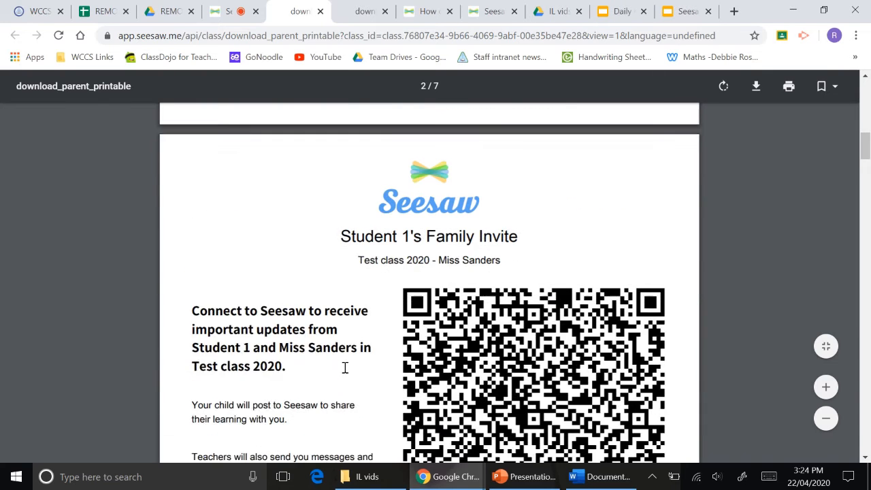
scroll("down", 3)
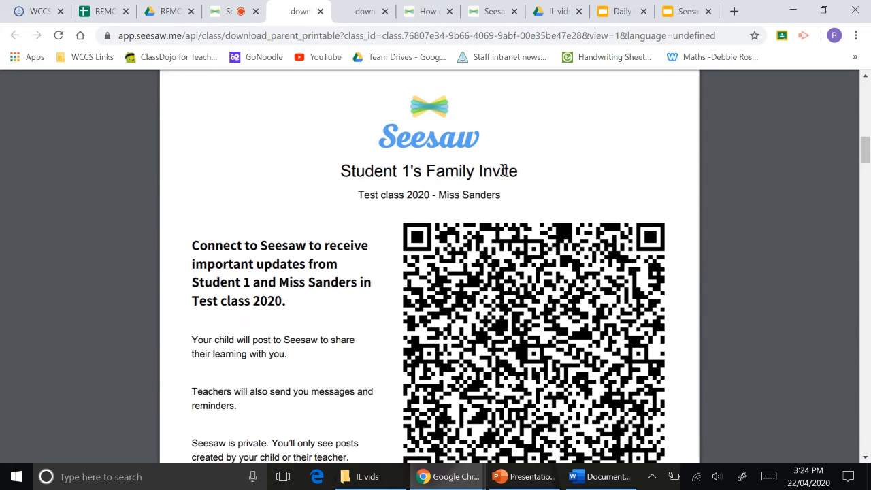
scroll("down", 3)
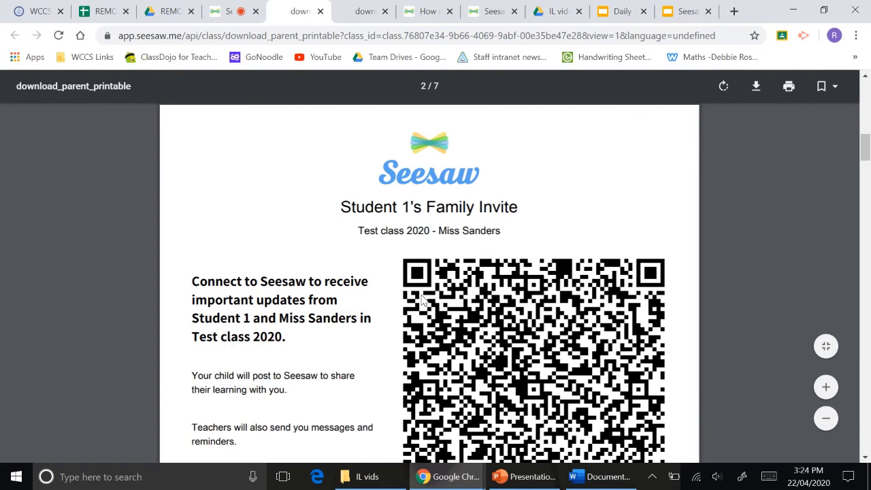
scroll("down", 3)
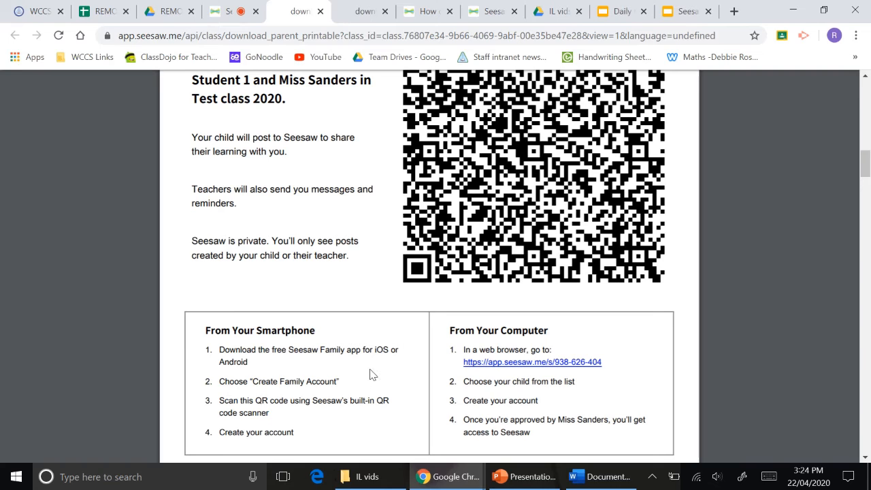
mouse_move(558, 367)
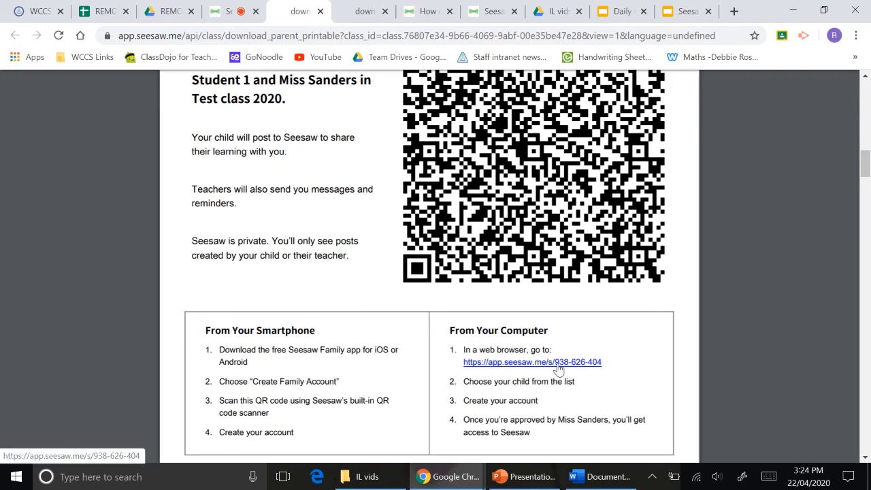
mouse_move(519, 354)
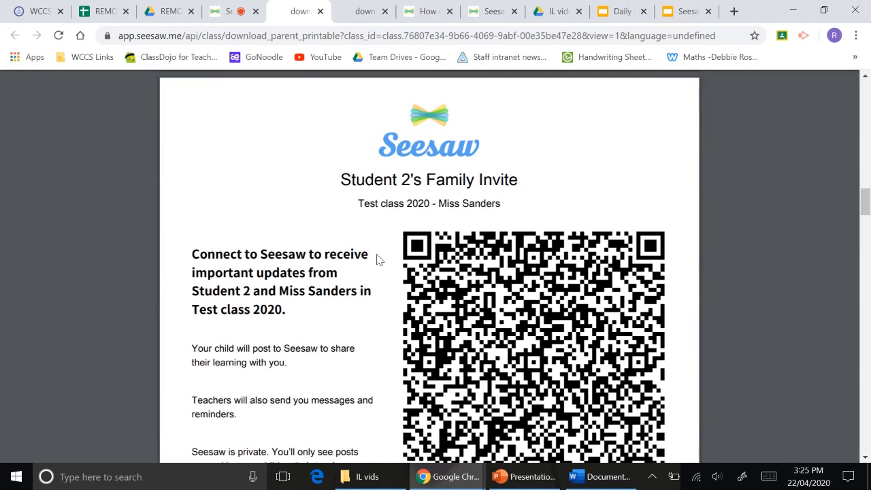
mouse_move(401, 225)
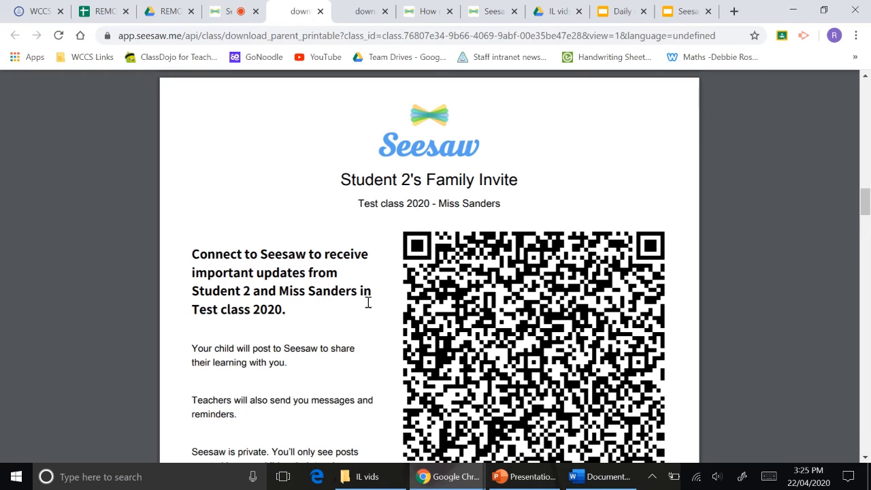
mouse_move(340, 338)
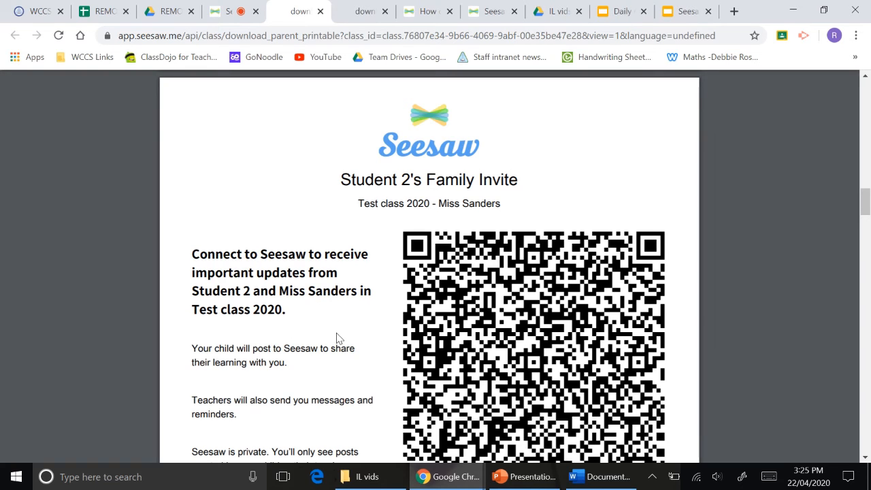
mouse_move(378, 392)
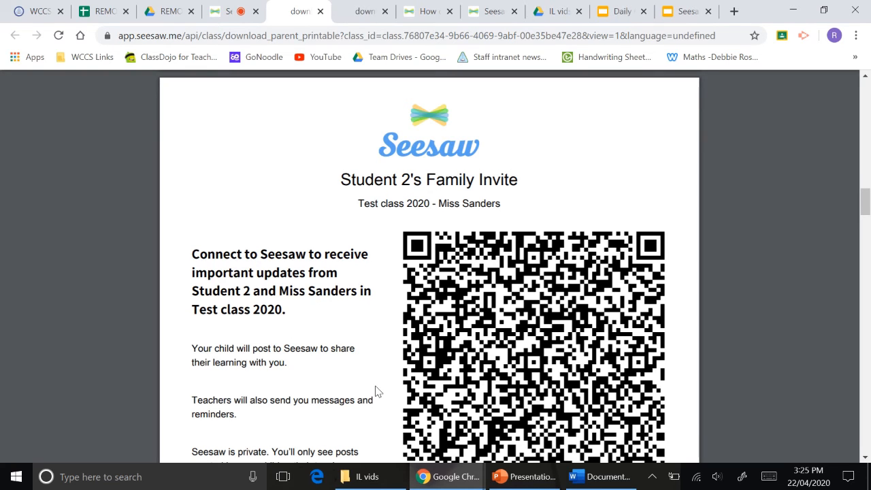
scroll("down", 3)
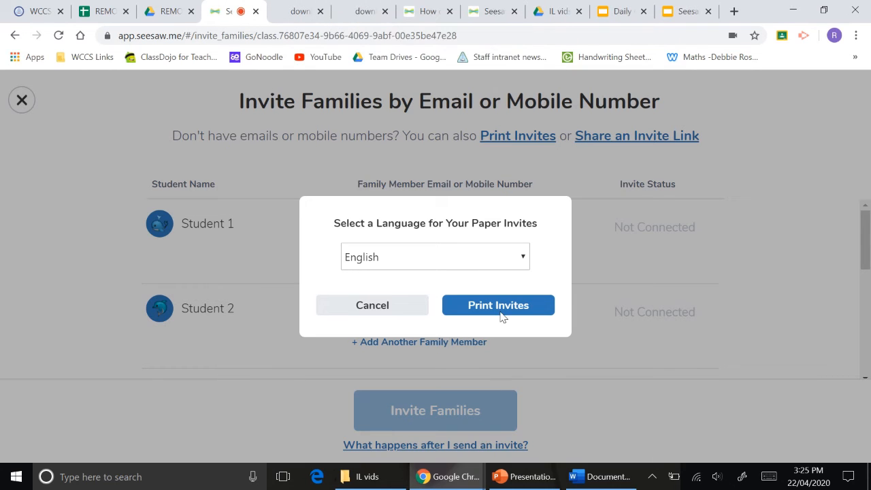
- Dismiss the invite language choice and return to the Test class 2020 journal
left_click(372, 305)
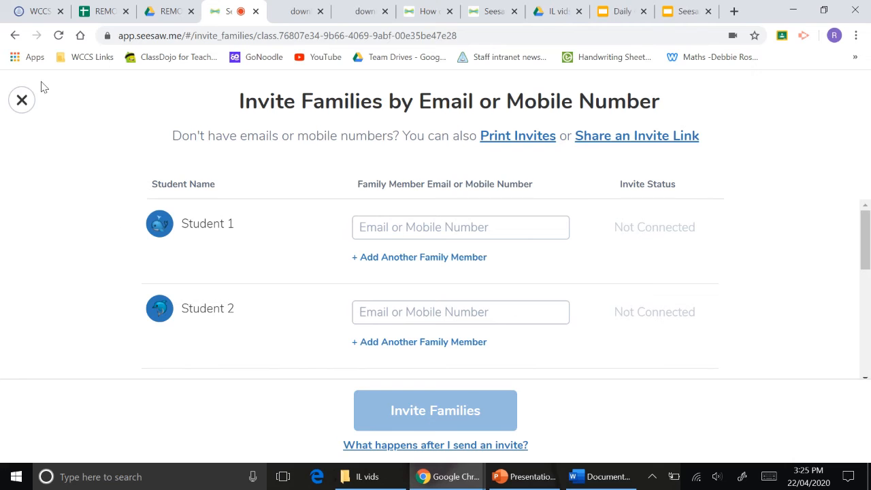
left_click(22, 100)
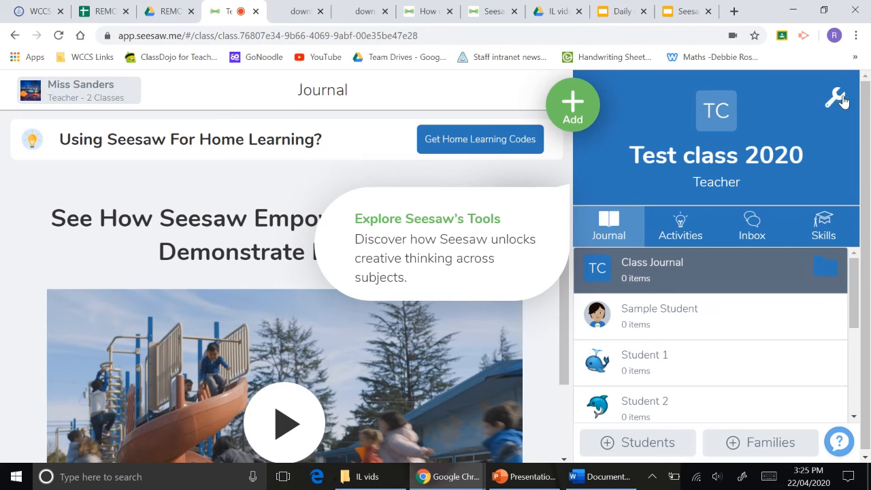
mouse_move(842, 102)
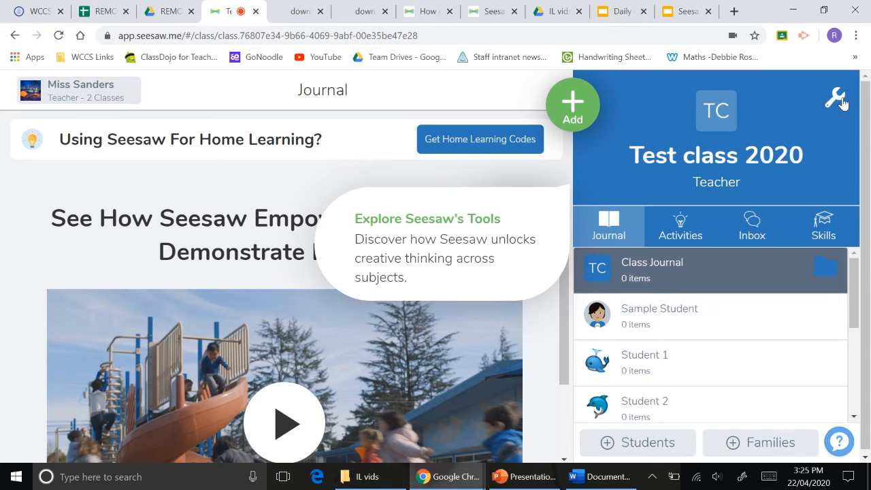
- Open Class Settings and scroll to the Families section showing family access enabled
left_click(835, 96)
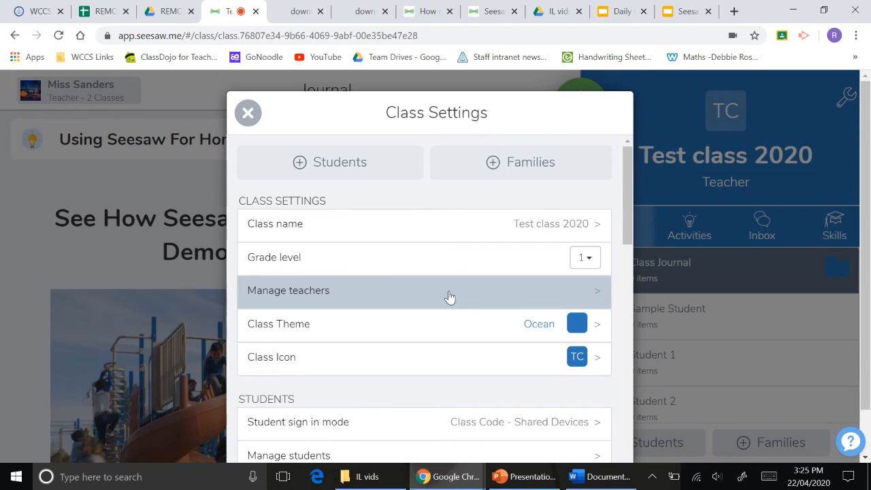
scroll("down", 3)
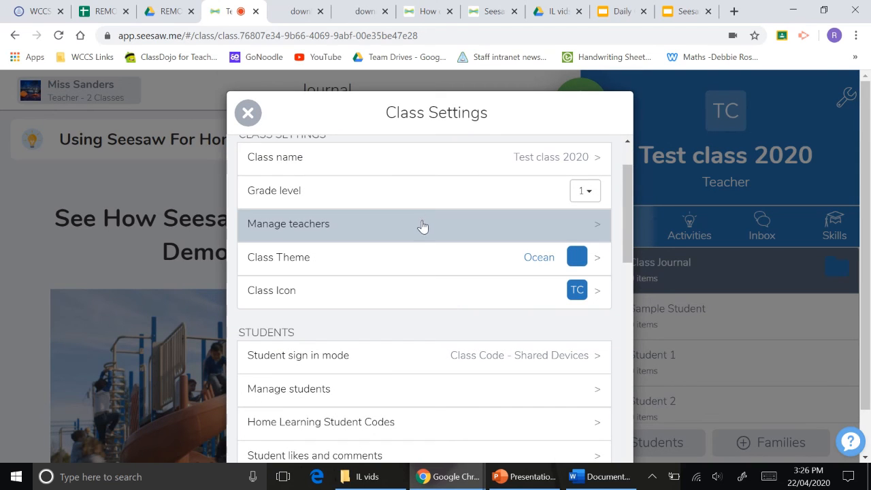
scroll("down", 3)
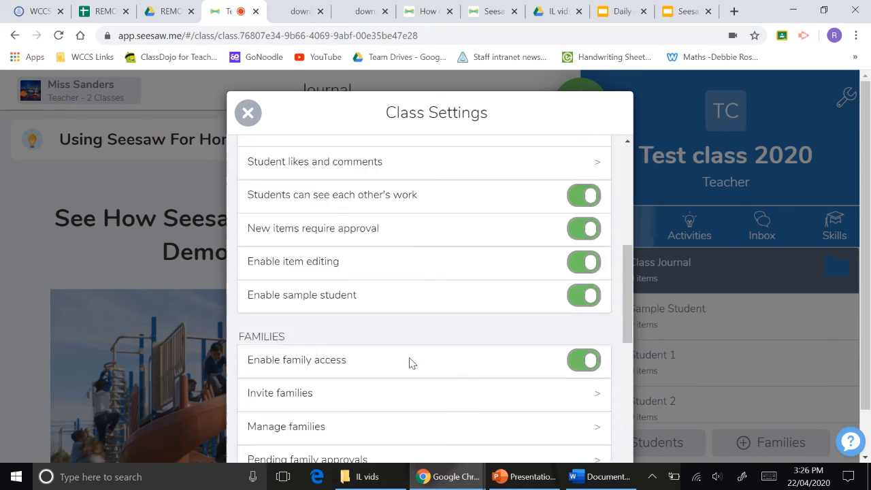
scroll("down", 3)
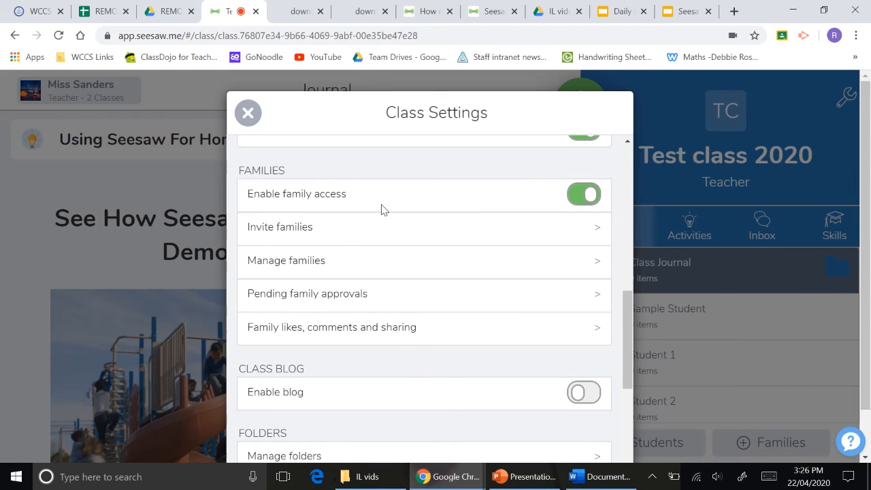
mouse_move(370, 184)
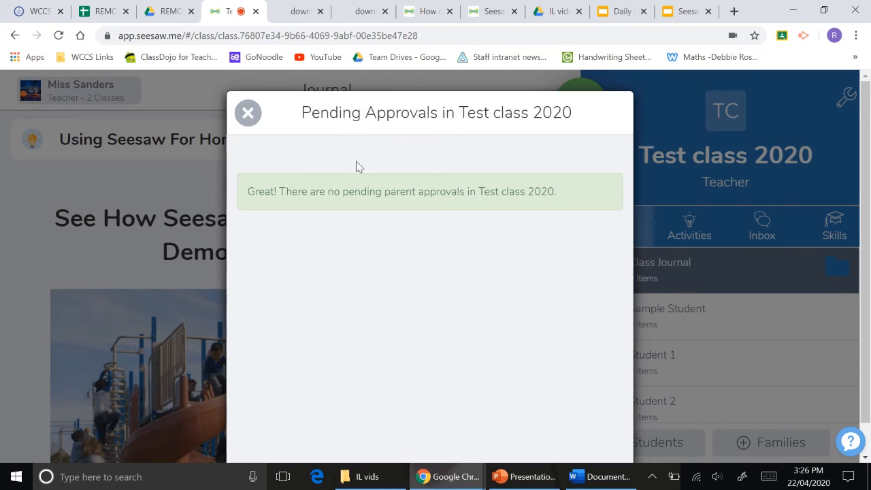
mouse_move(454, 280)
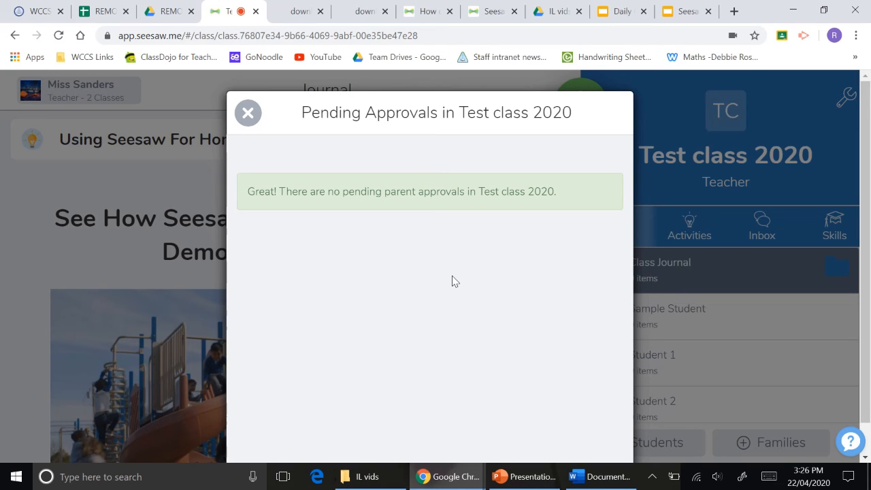
mouse_move(305, 137)
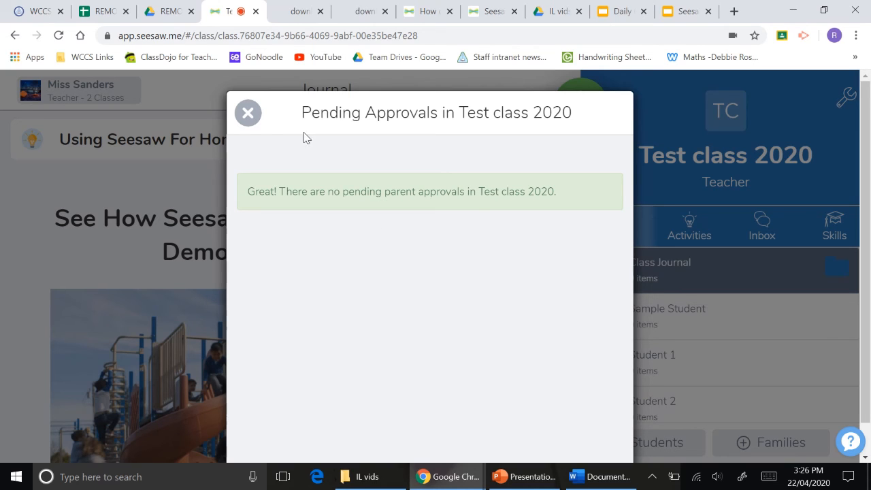
mouse_move(248, 112)
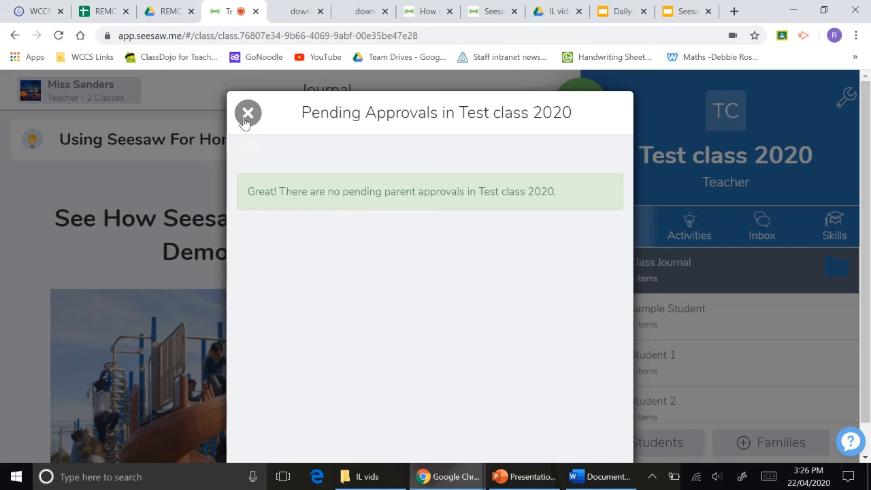
- Close Pending Approvals, review the Invite Families page, and return to the class journal
left_click(248, 112)
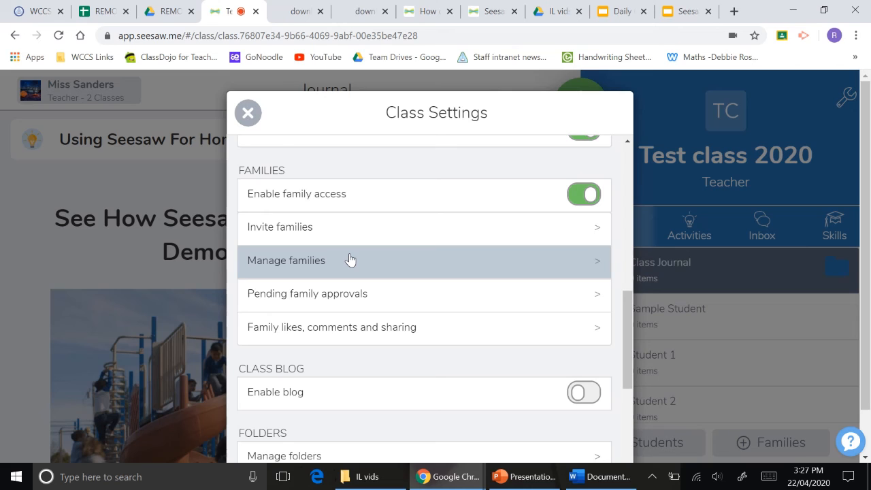
mouse_move(324, 227)
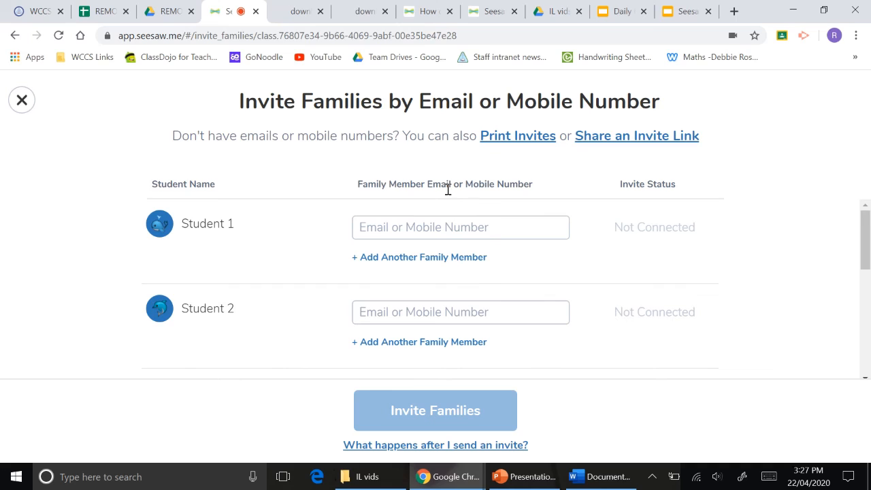
mouse_move(525, 133)
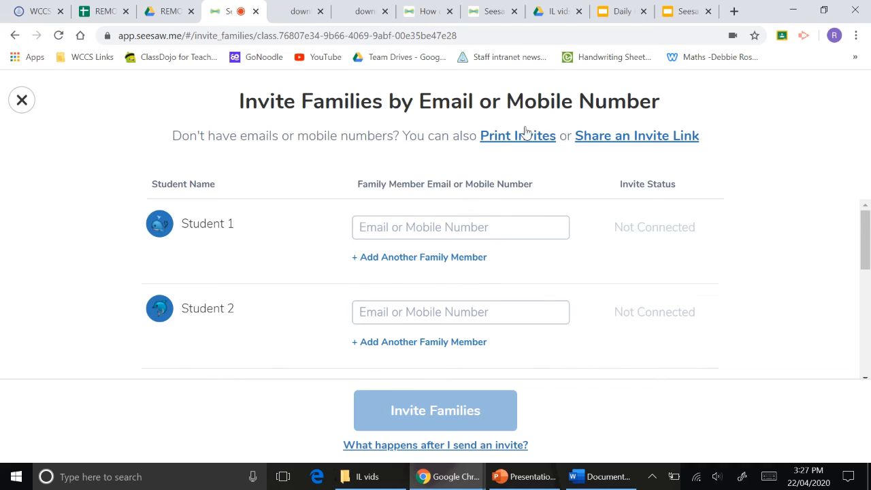
mouse_move(605, 148)
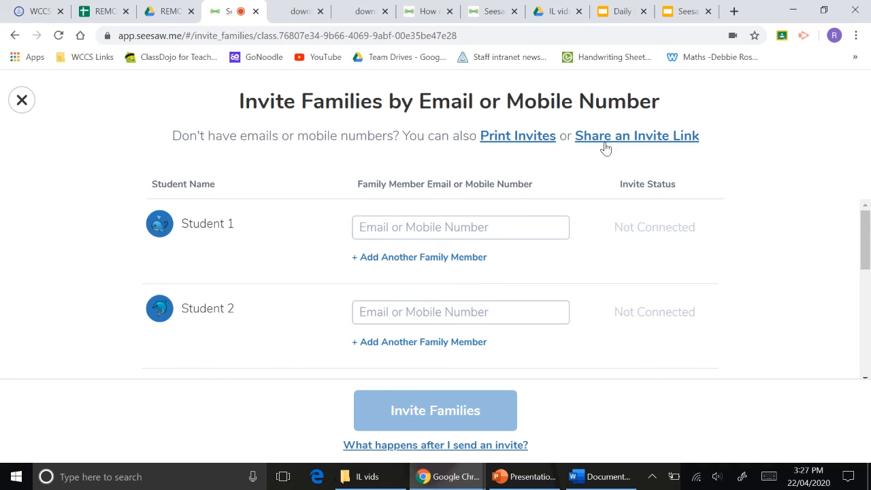
mouse_move(22, 100)
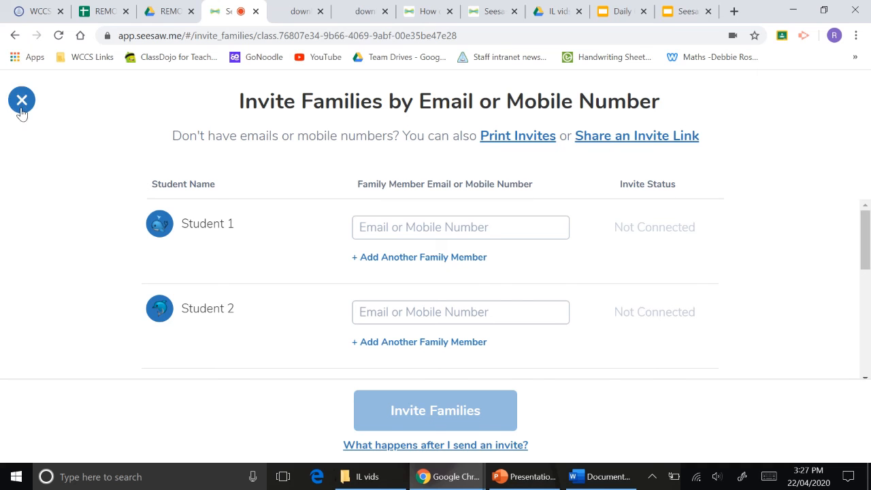
left_click(21, 100)
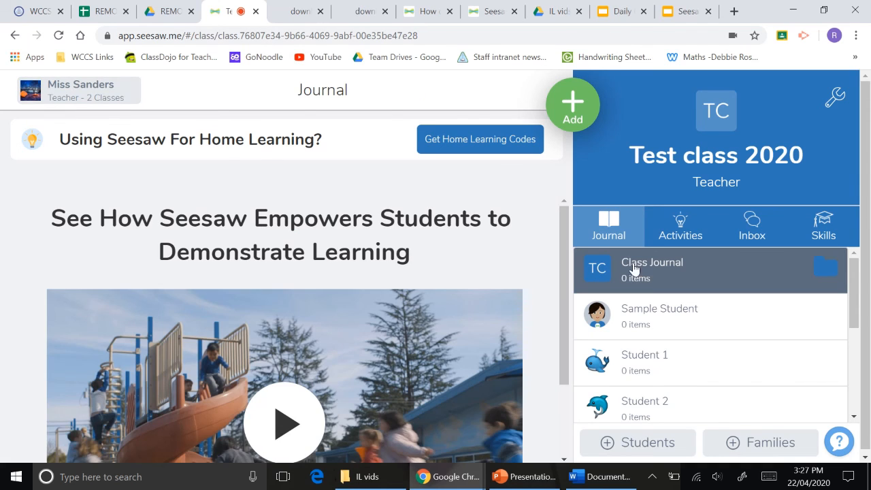
scroll("down", 3)
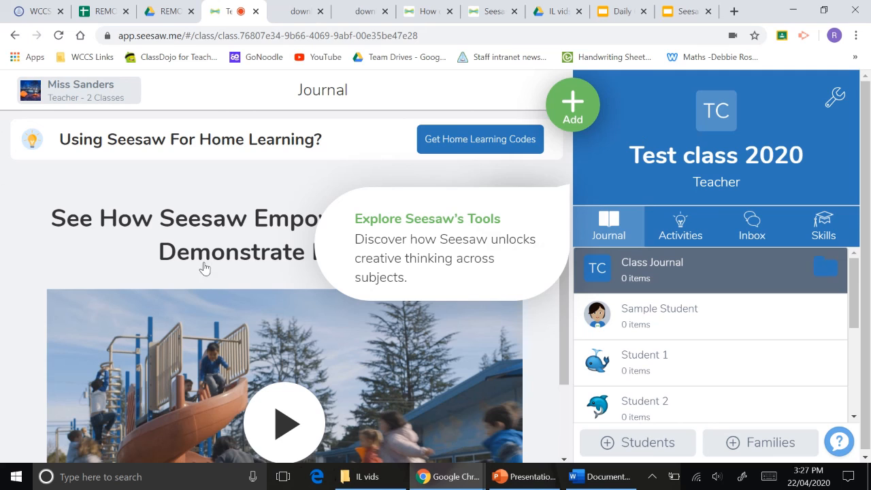
mouse_move(120, 95)
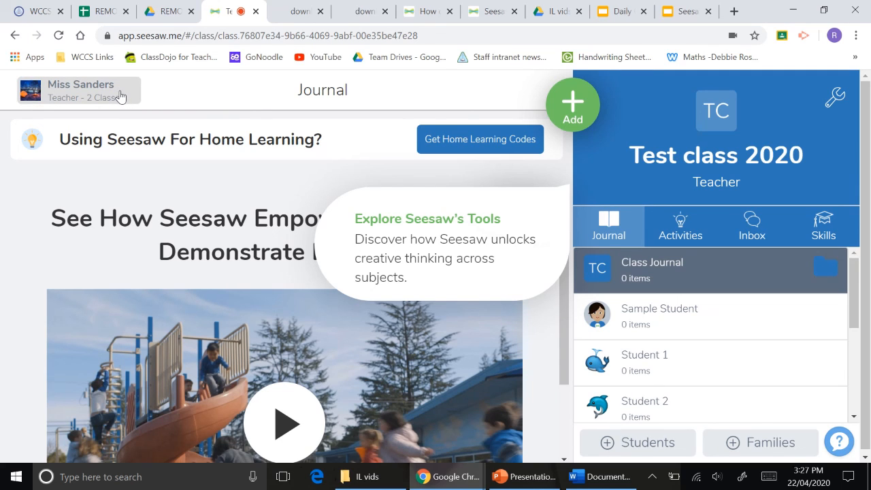
mouse_move(242, 90)
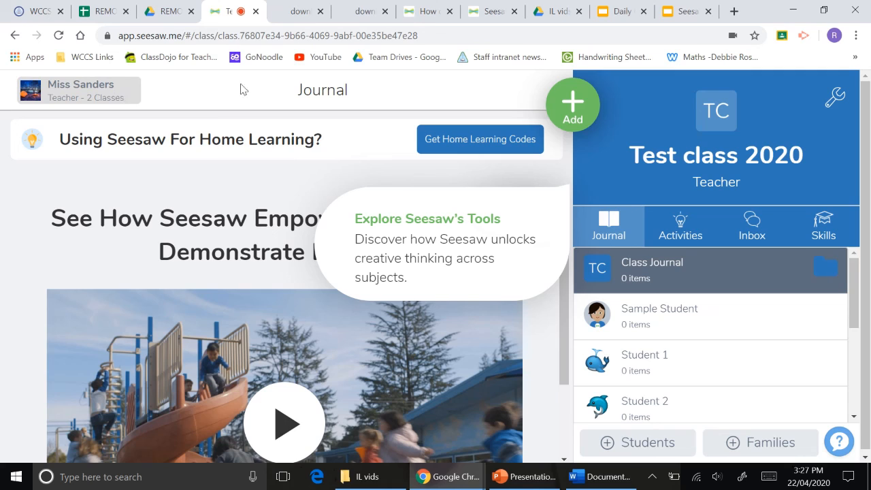
mouse_move(835, 98)
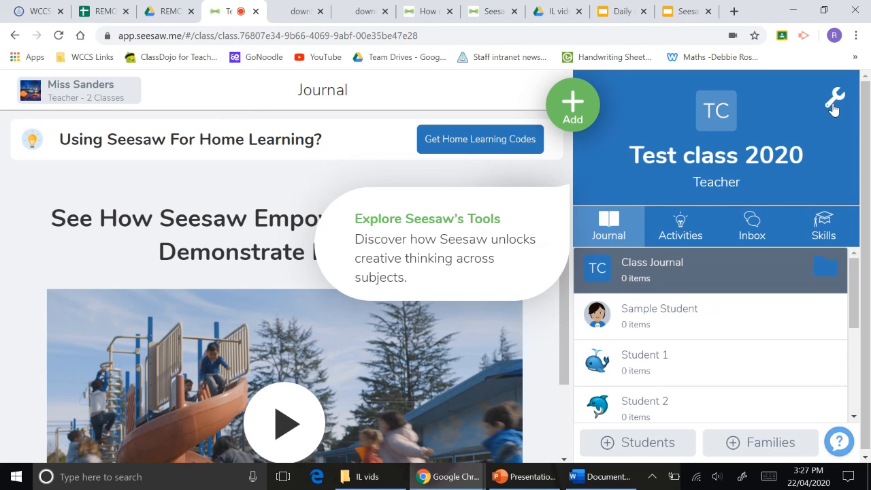
mouse_move(751, 79)
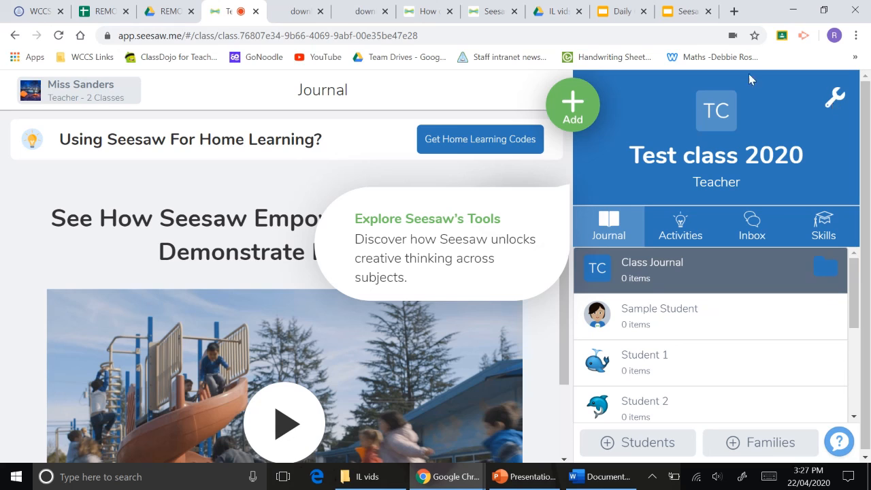
mouse_move(361, 182)
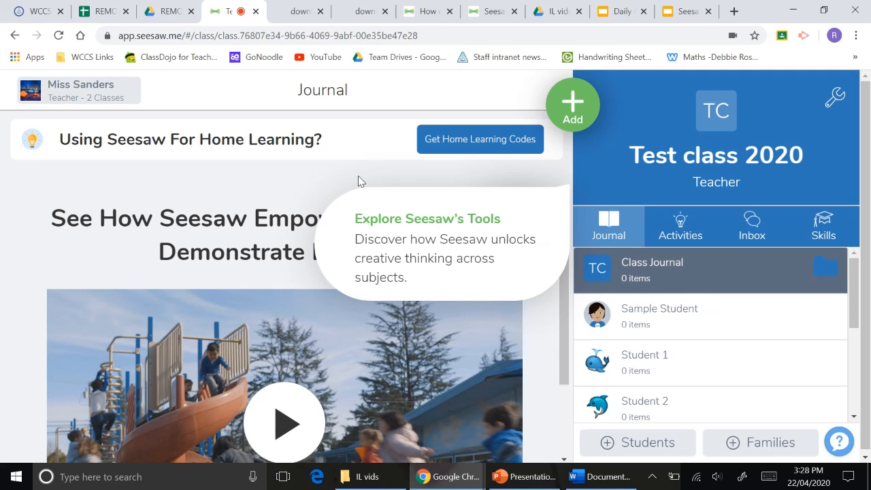
mouse_move(835, 102)
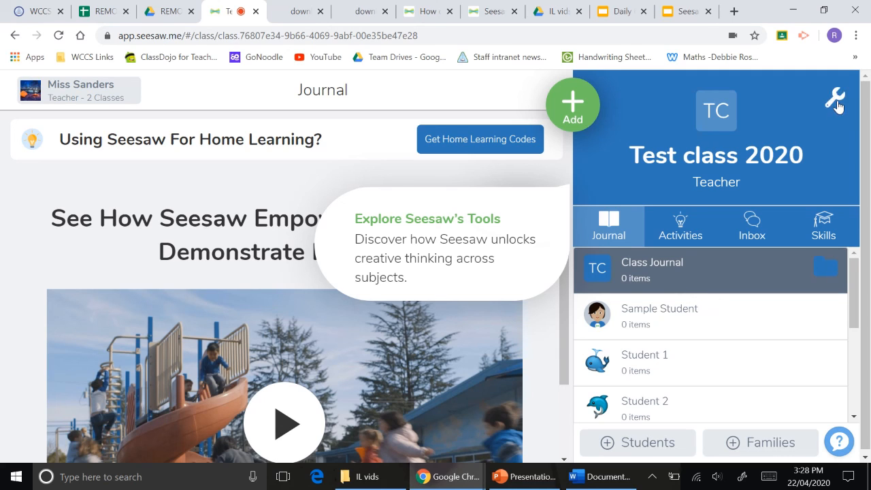
mouse_move(544, 112)
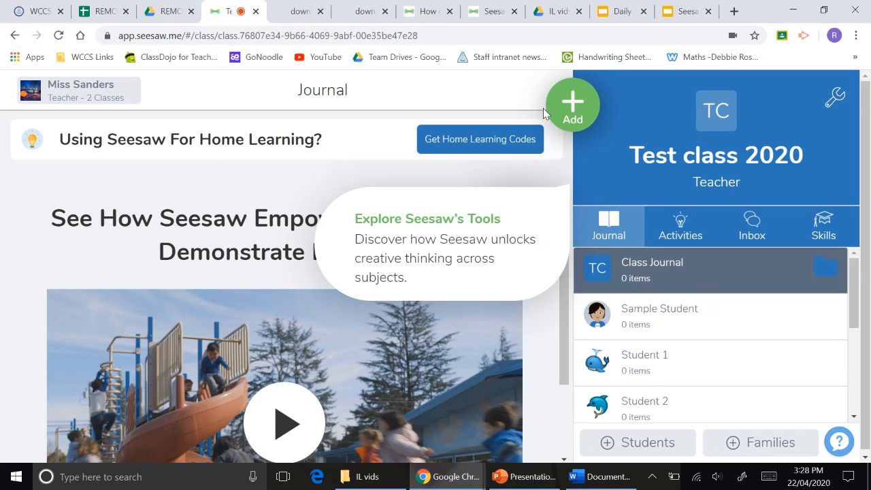